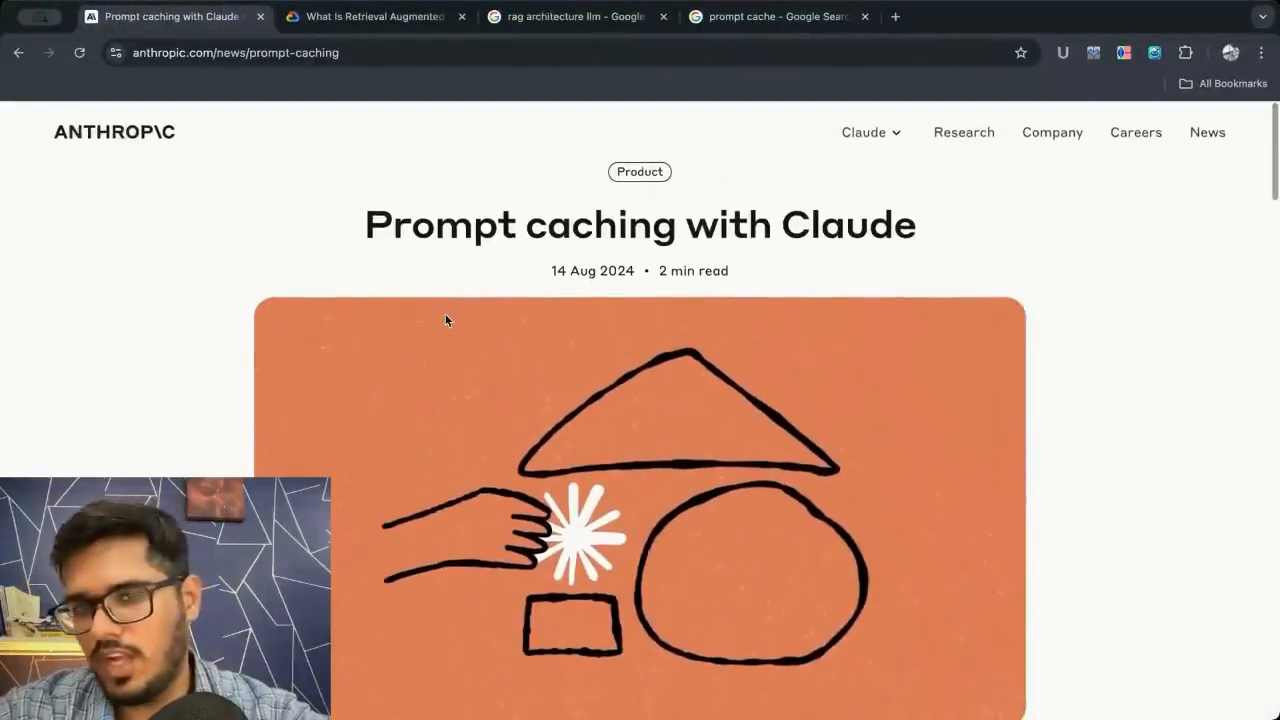
Finish the article's use-case list and switch to the 'prompt cache' Google results.
scroll("down", 3)
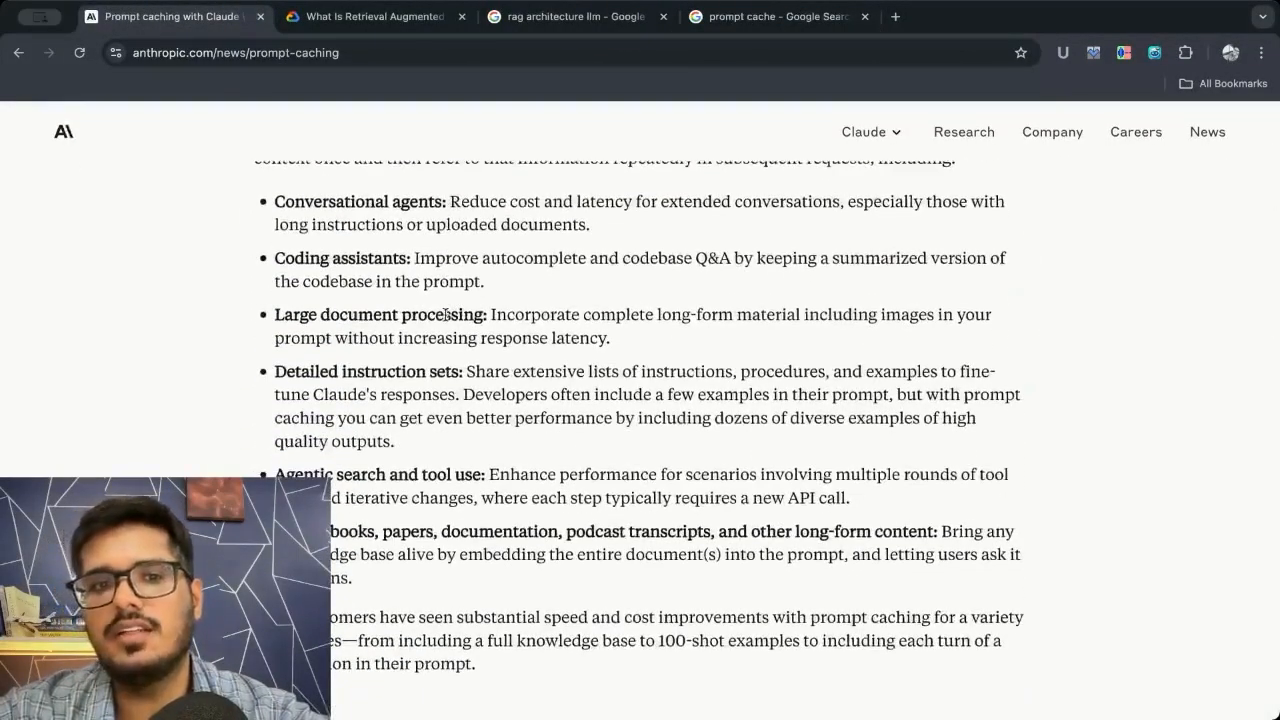
left_click(775, 16)
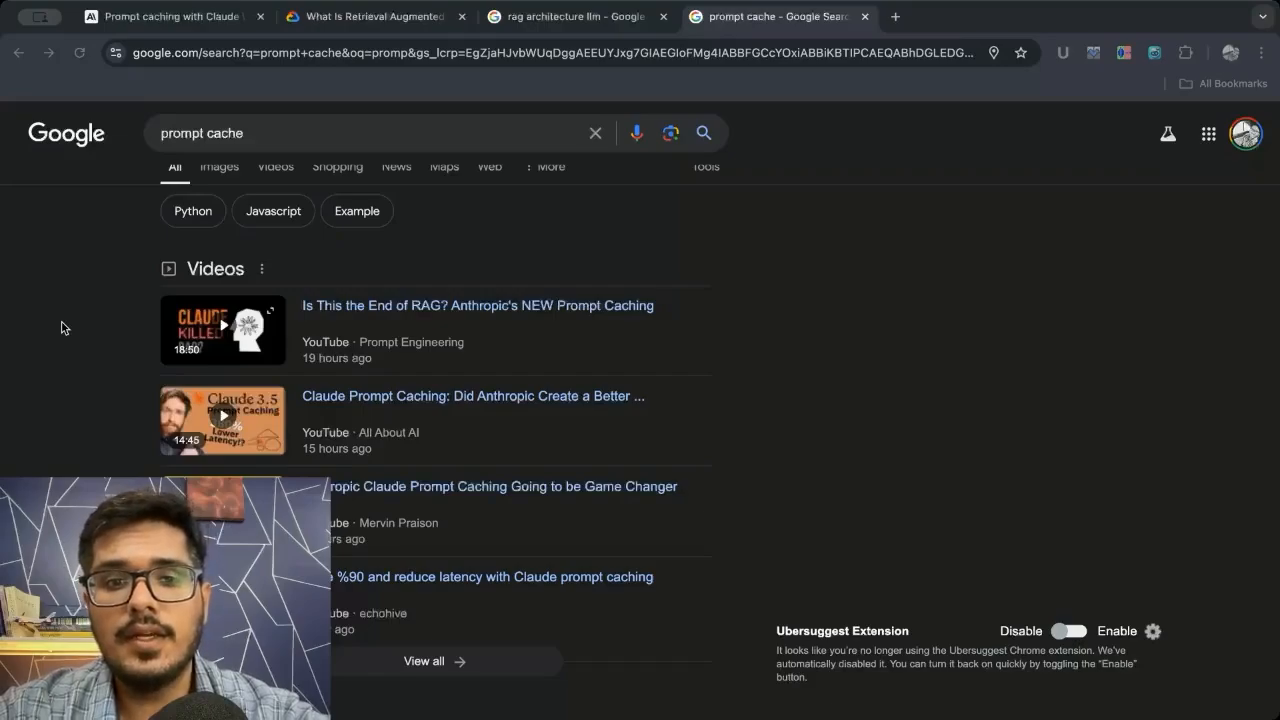
mouse_move(63, 307)
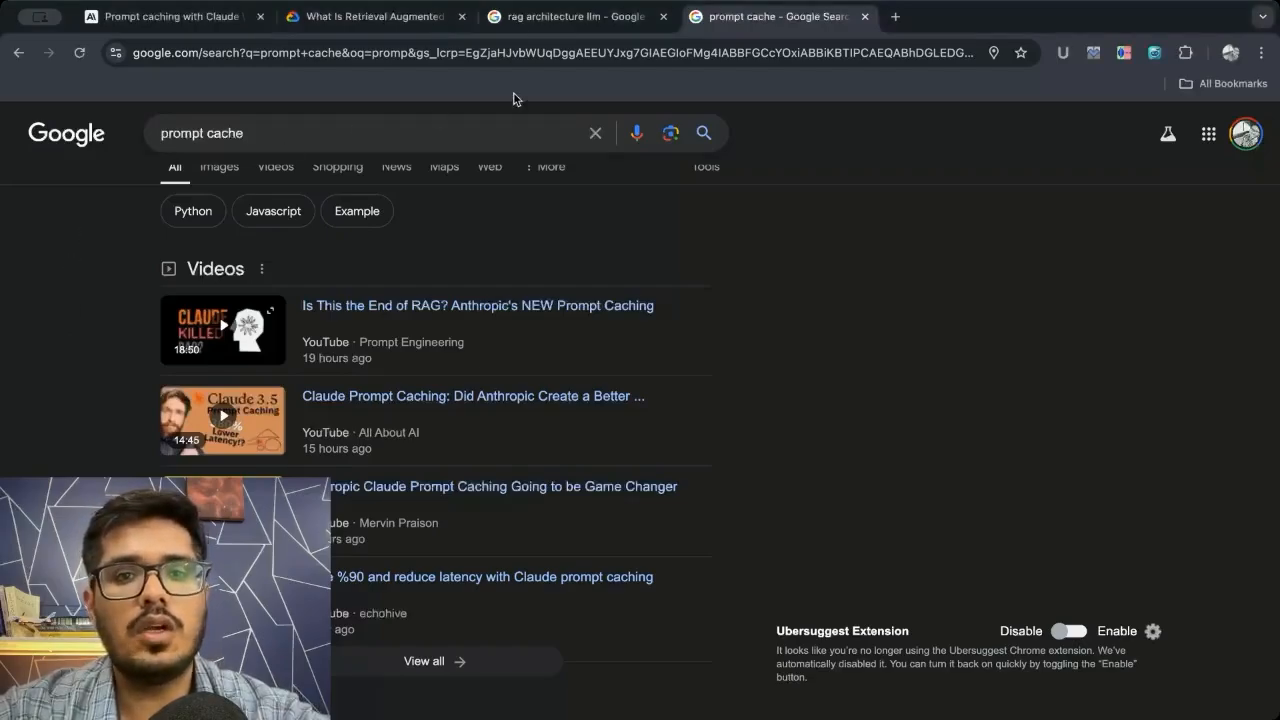
Show the Medium RAG Architecture Model diagram enlarged in the 'rag architecture llm' image results.
left_click(570, 16)
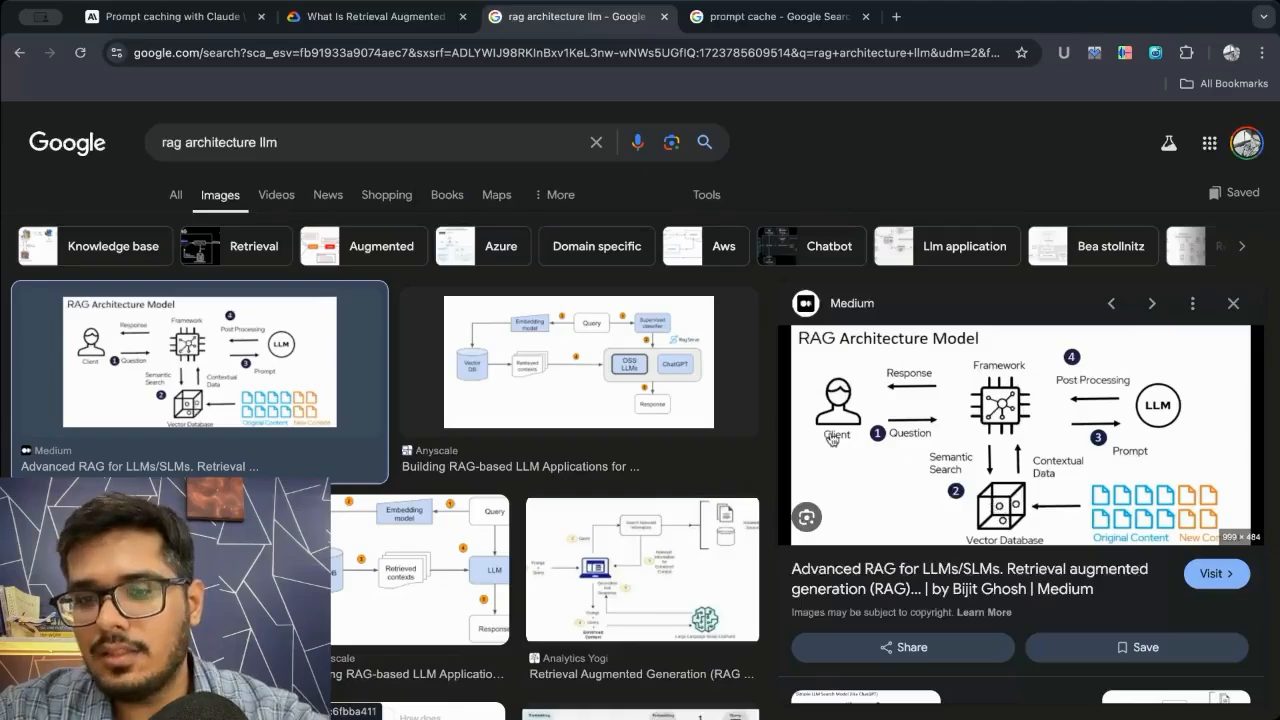
mouse_move(1100, 440)
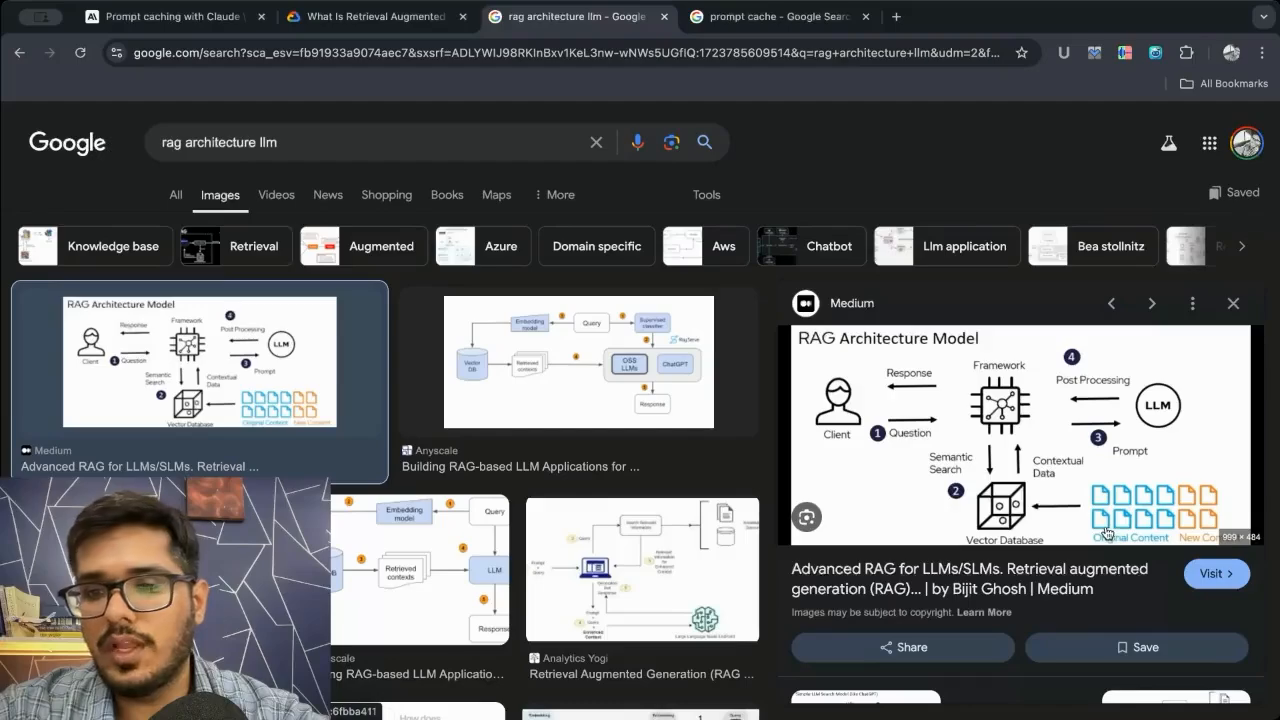
mouse_move(1147, 518)
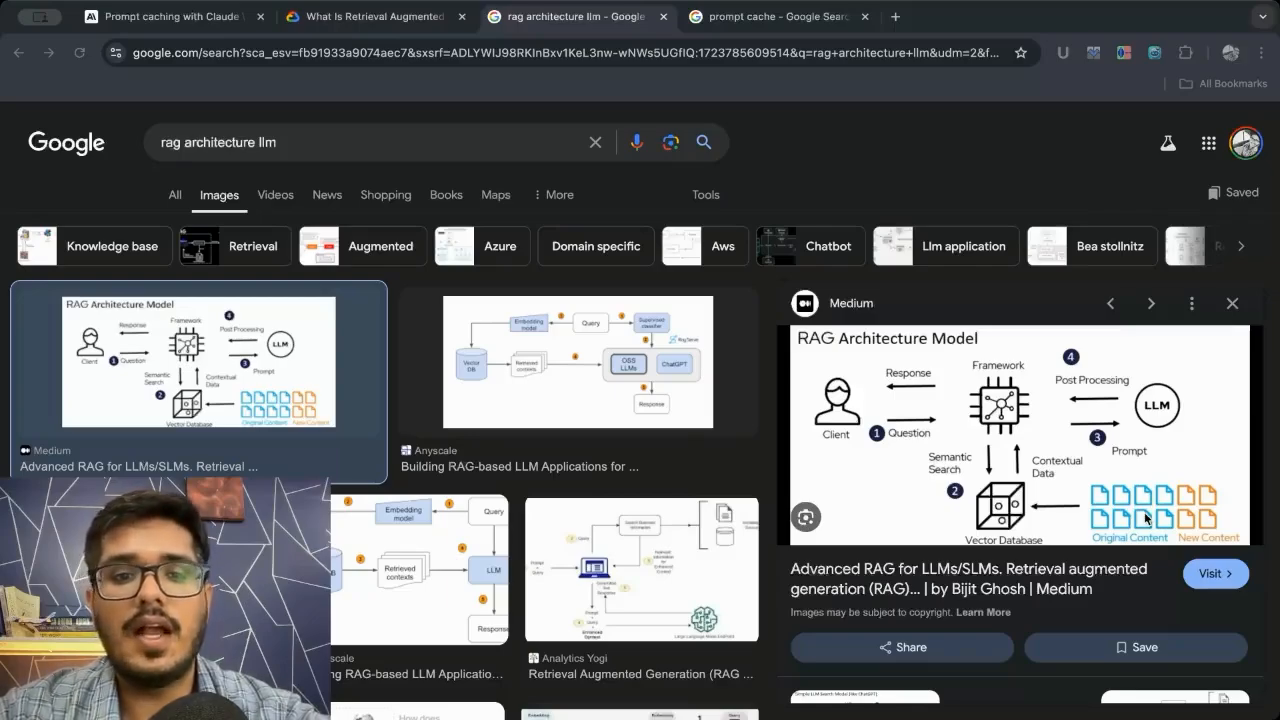
mouse_move(980, 402)
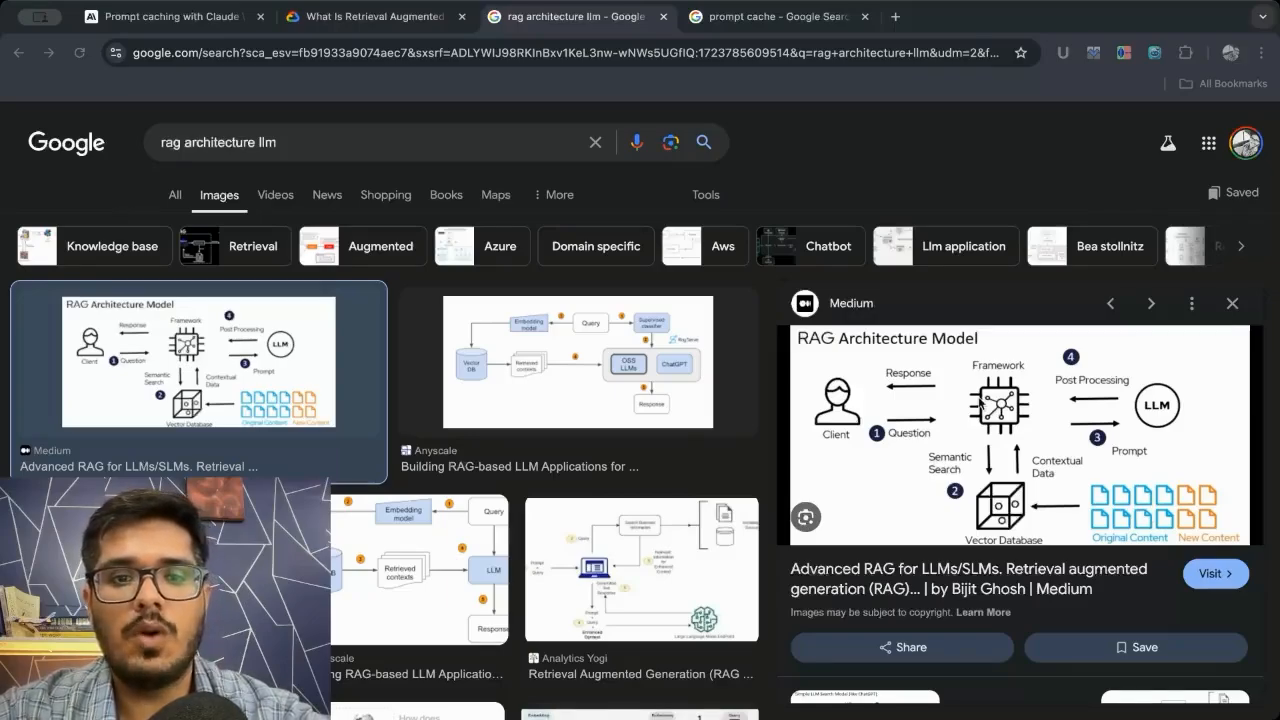
Play the quick RAG definition video on Google Cloud's 'What is Retrieval-Augmented Generation' page.
left_click(370, 16)
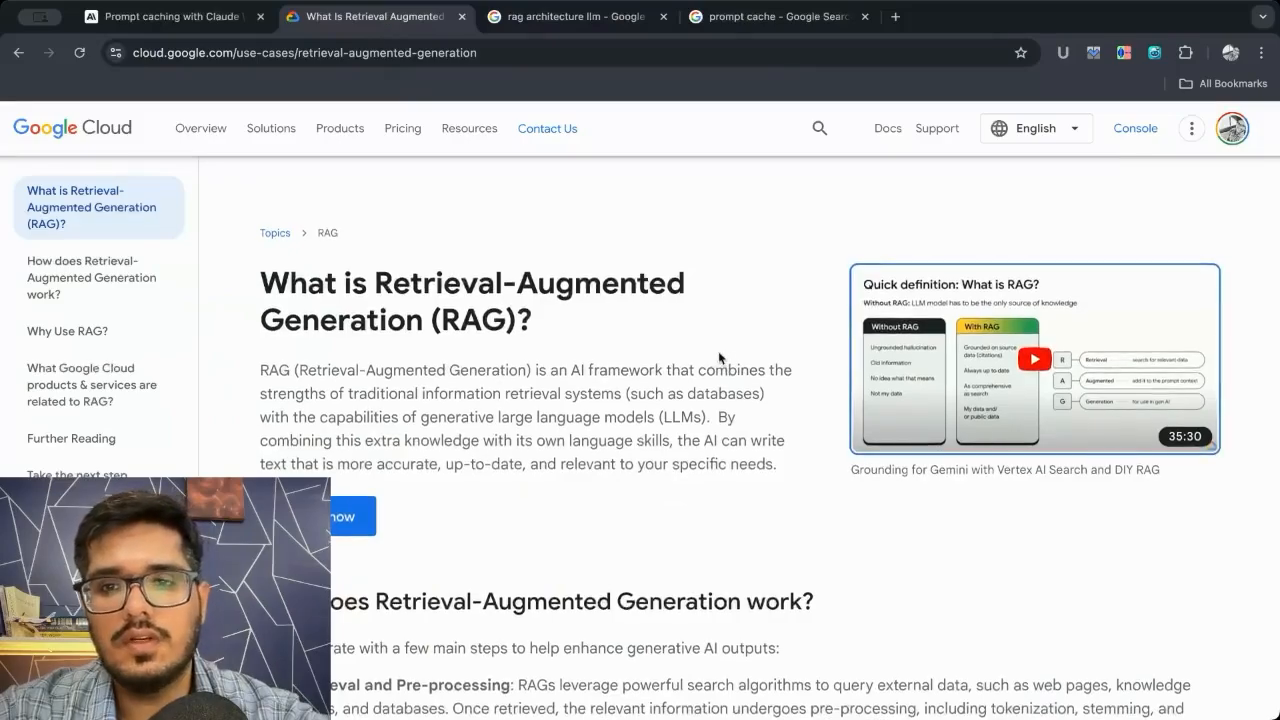
left_click(1034, 359)
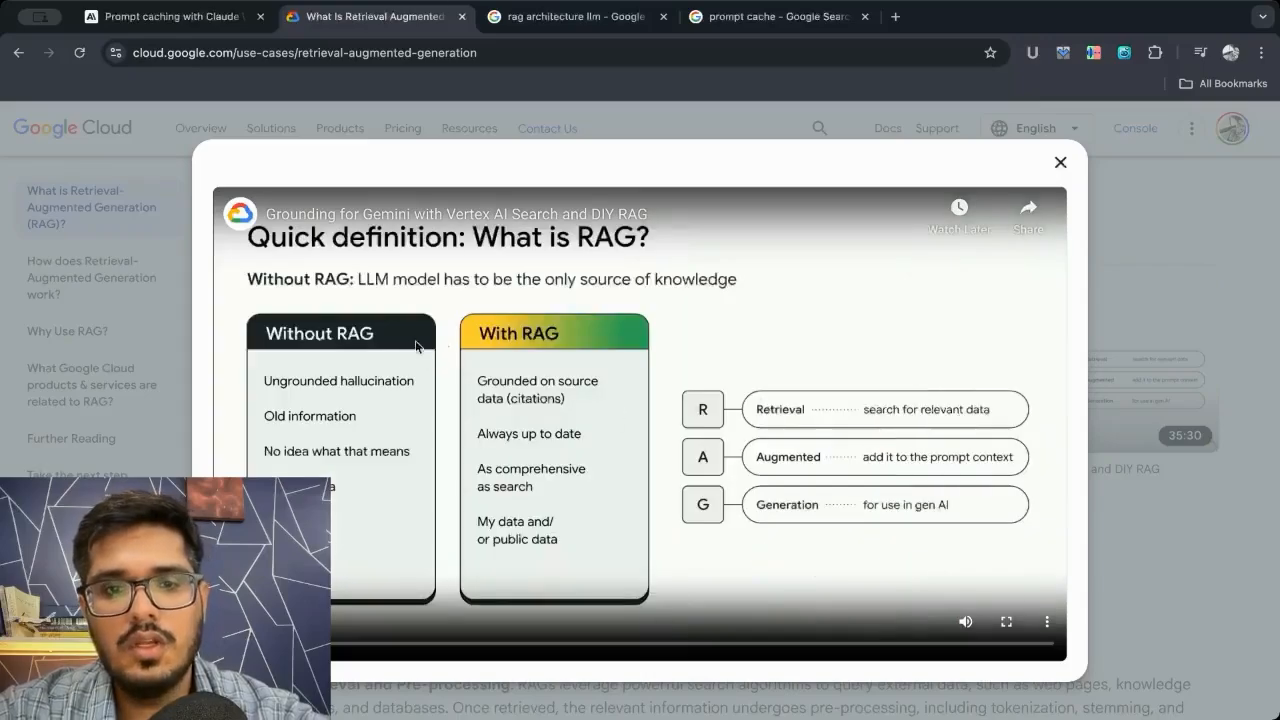
mouse_move(320, 387)
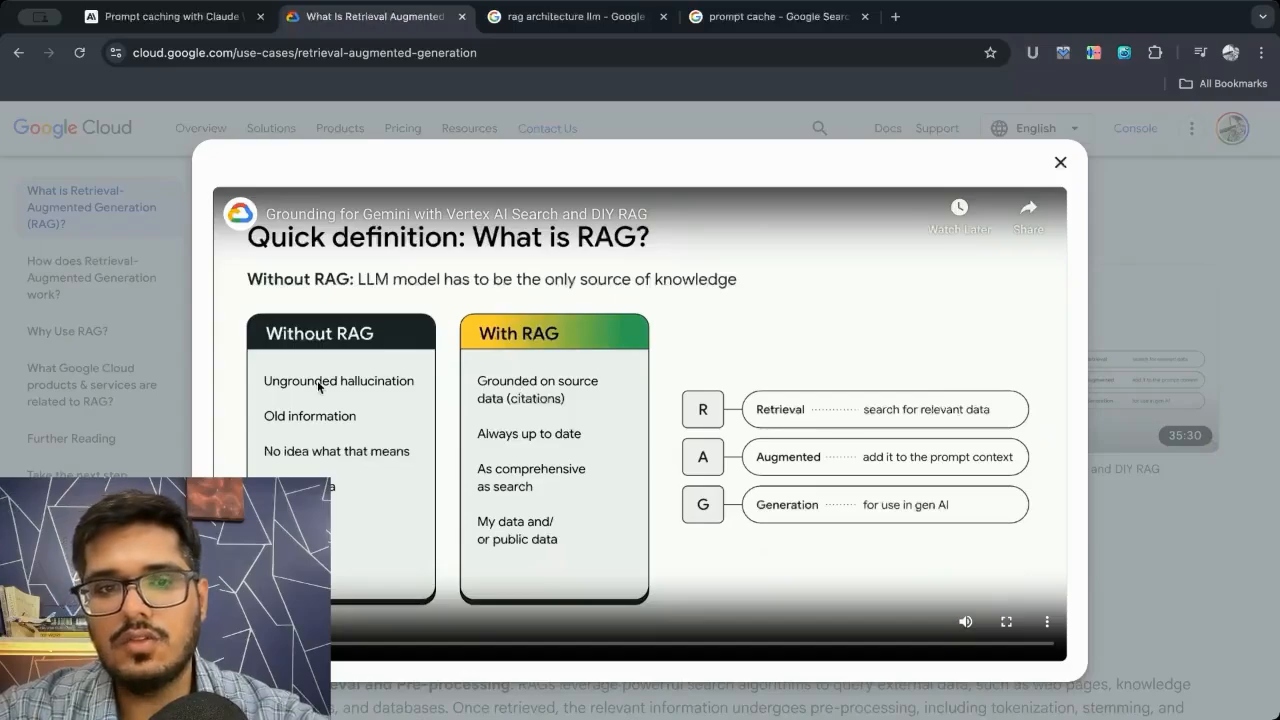
mouse_move(511, 417)
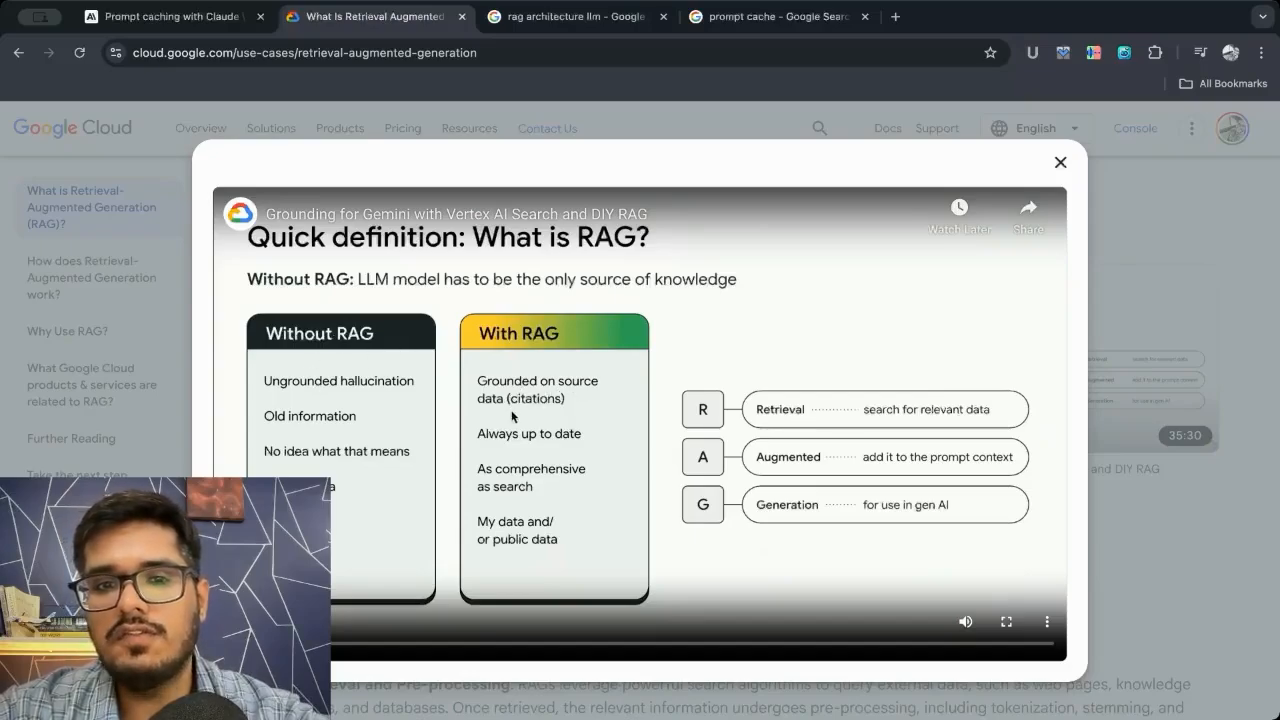
mouse_move(288, 371)
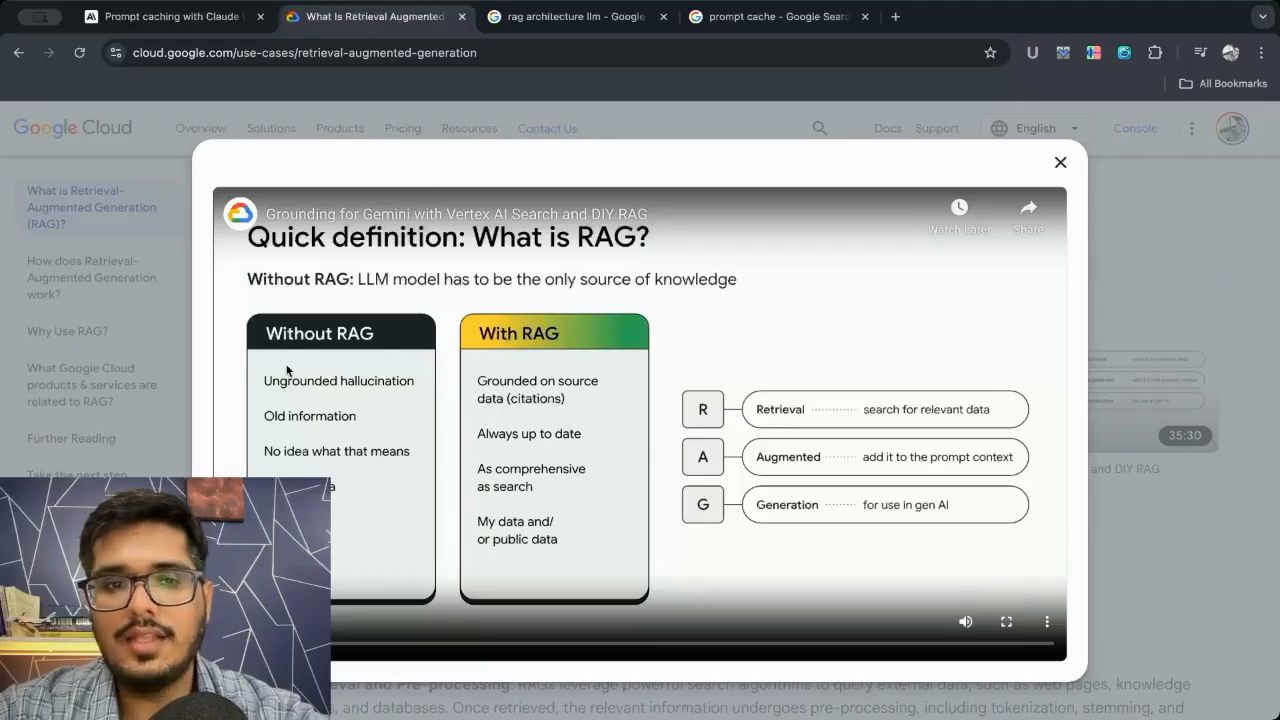
mouse_move(390, 398)
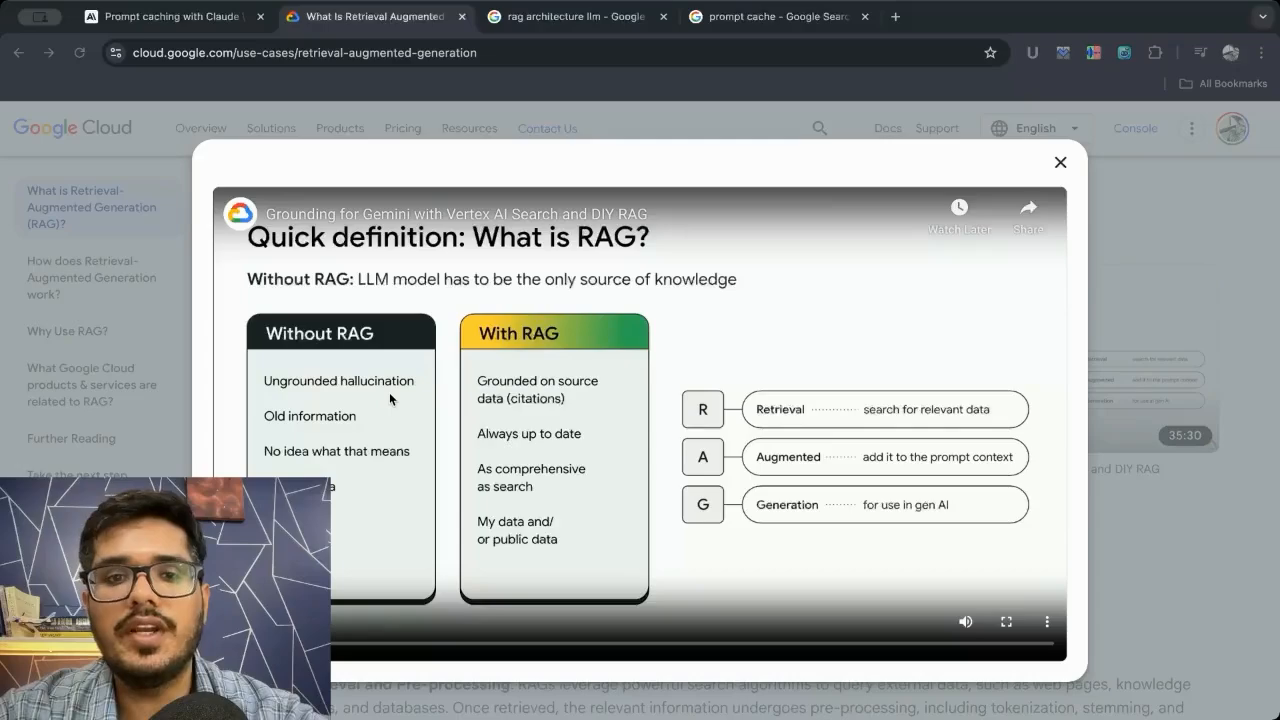
mouse_move(786, 594)
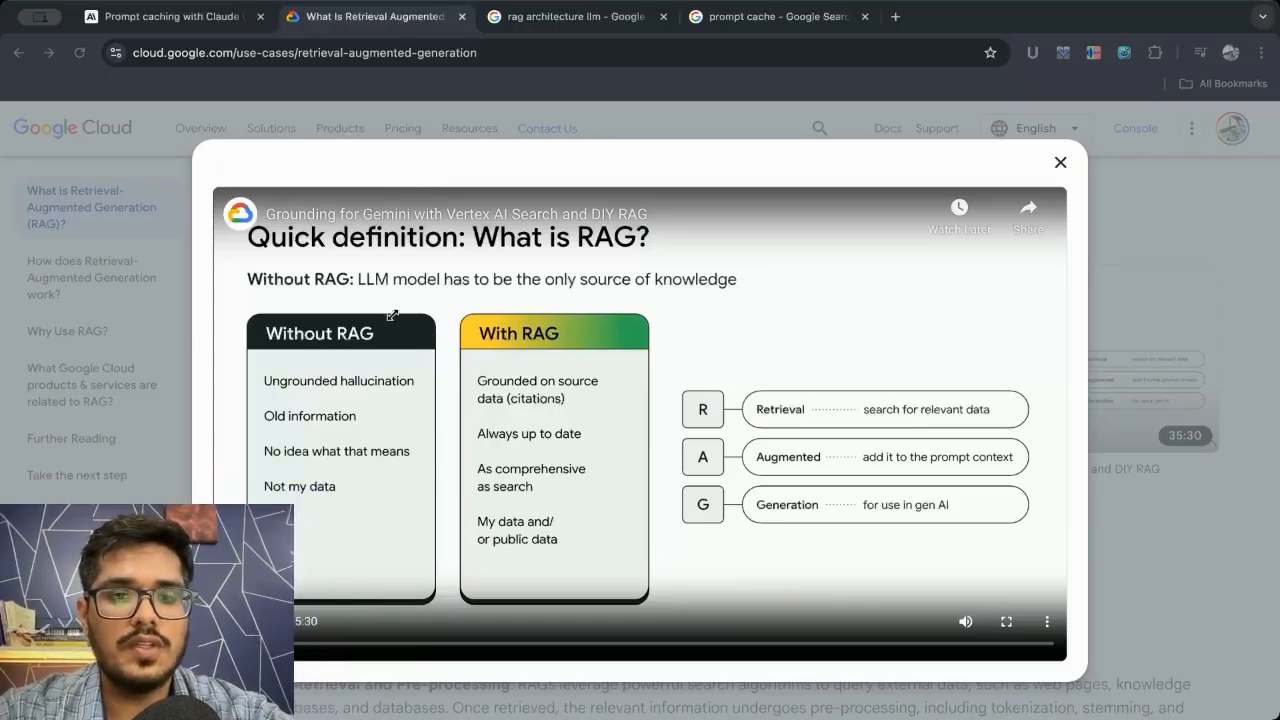
mouse_move(483, 328)
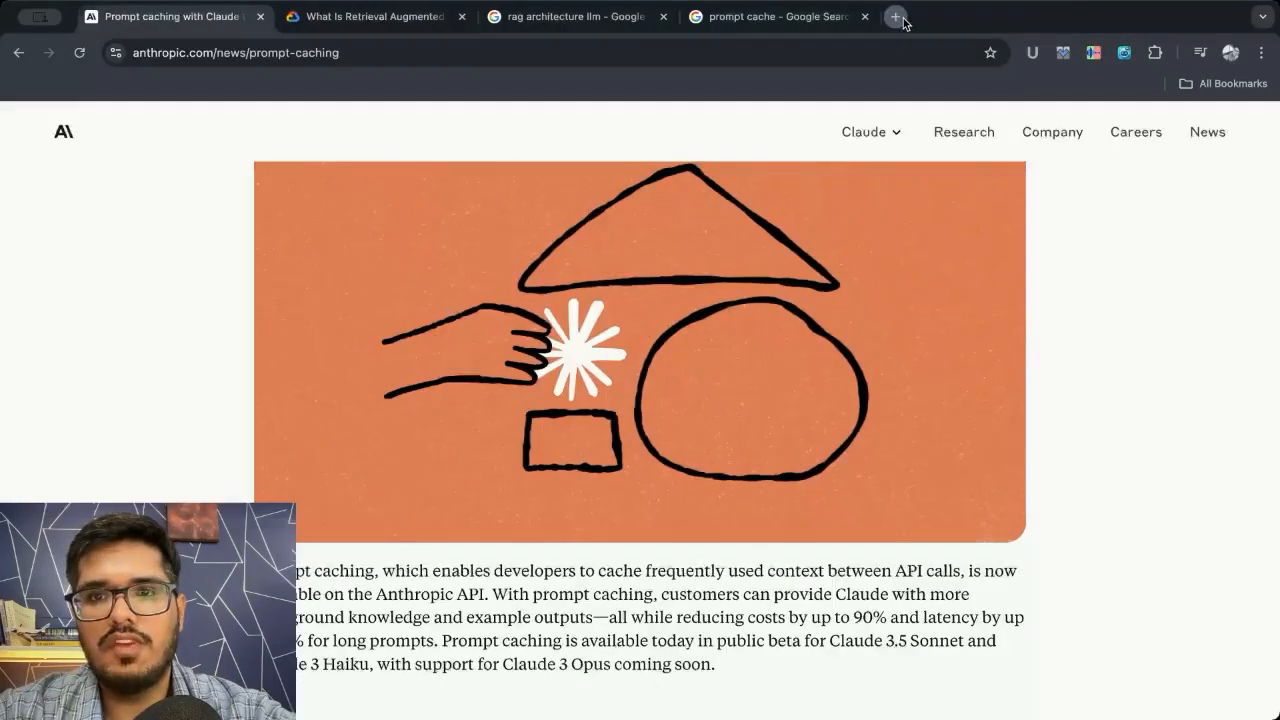
Open olly.social/leaderboard in a new tab and select the top user's level and 126 comments.
left_click(894, 16)
type("olly.social/leaderboard")
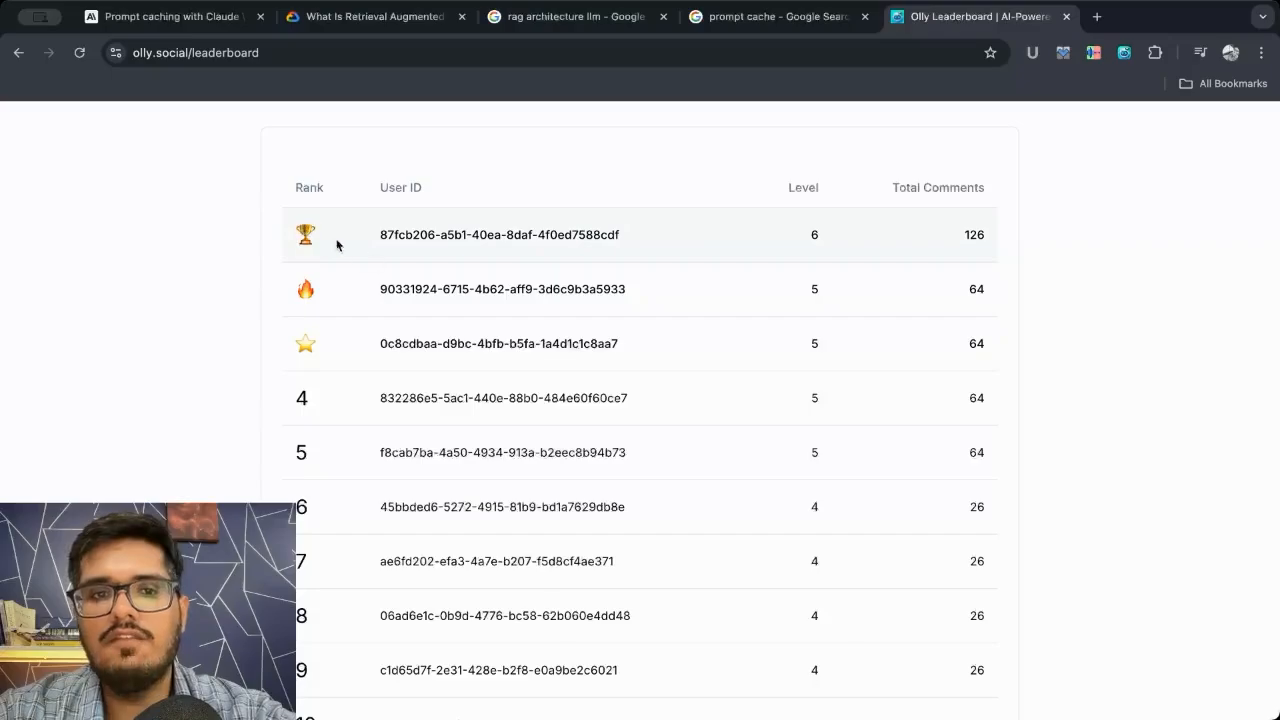
mouse_move(490, 322)
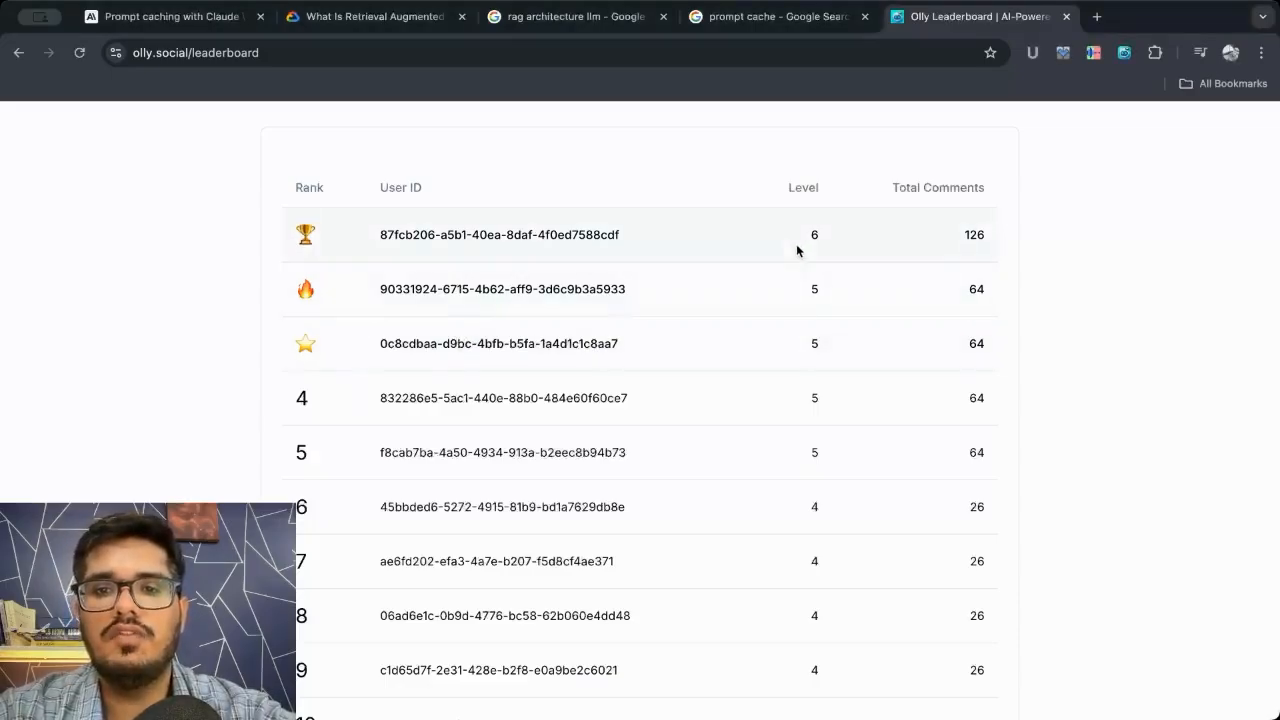
double_click(973, 234)
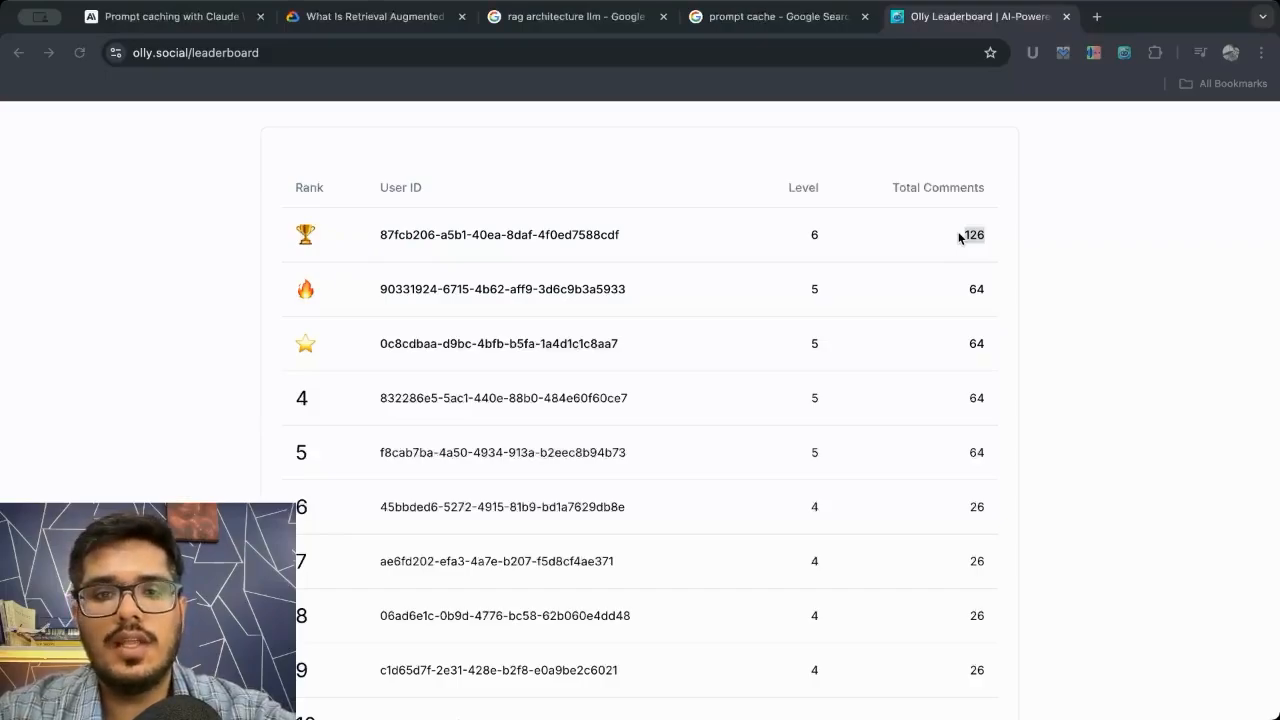
double_click(973, 234)
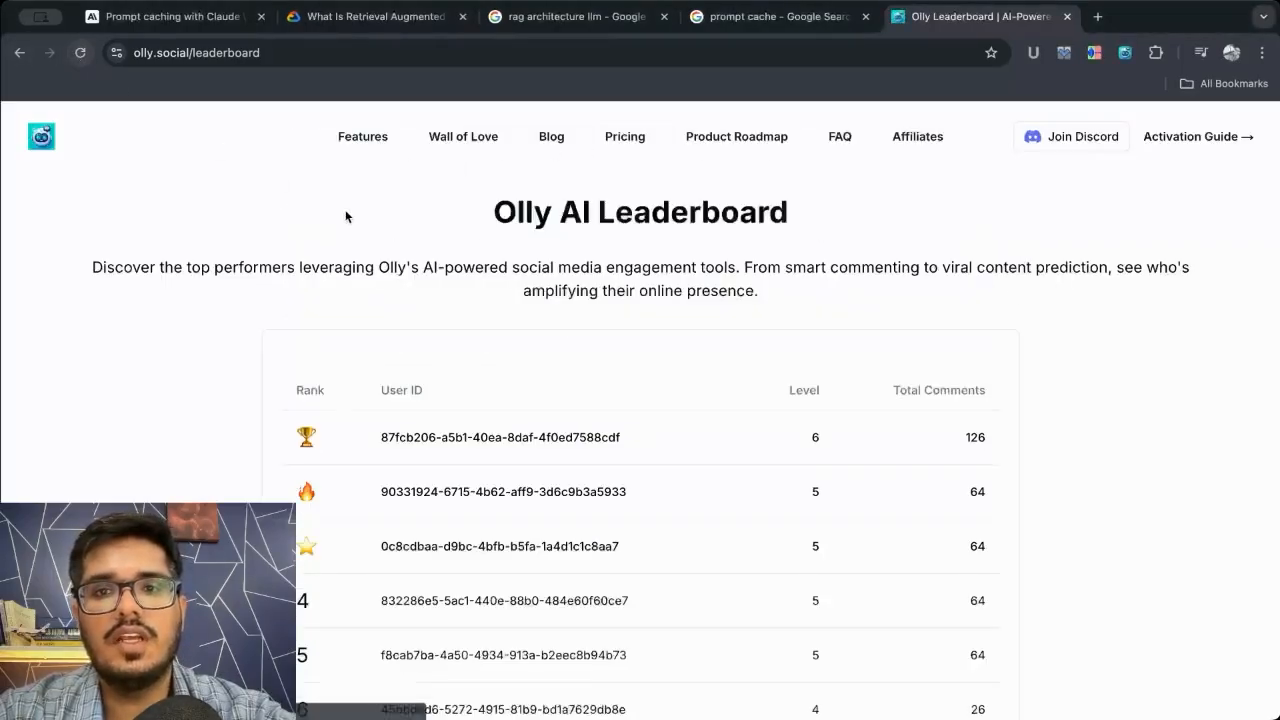
scroll("down", 3)
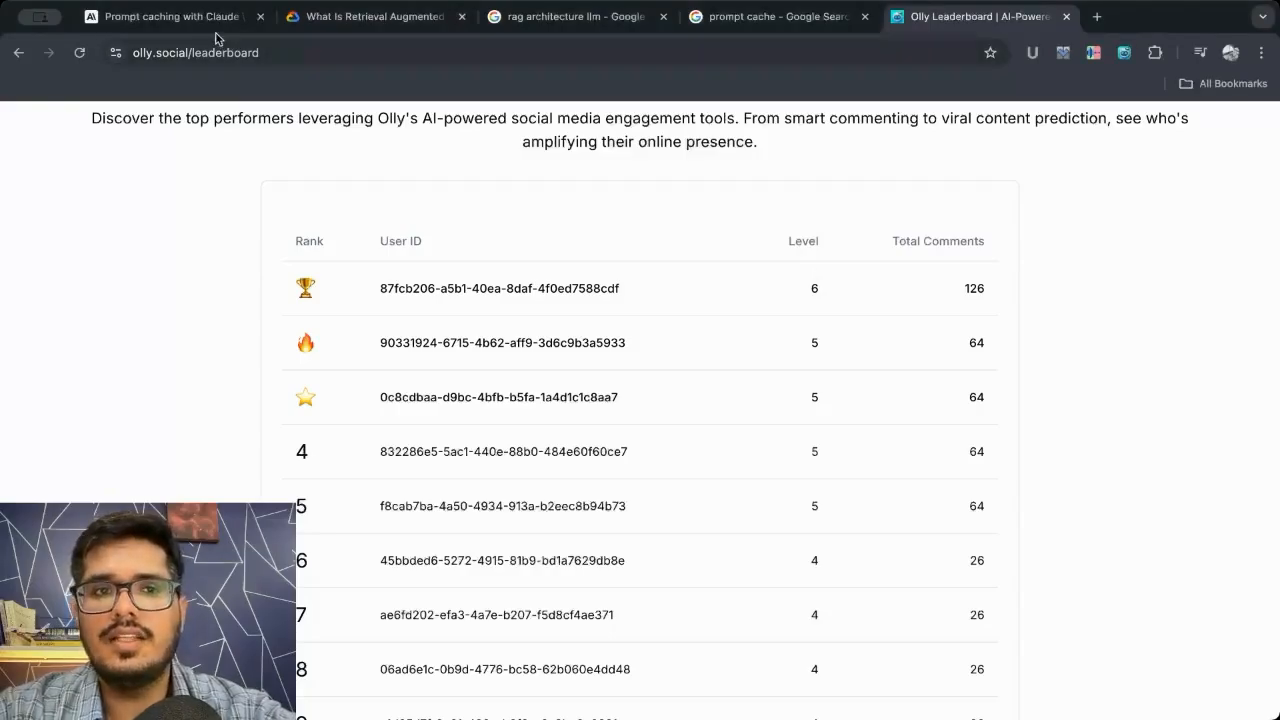
Highlight the background-knowledge sentence and its 90% and 85% savings in the caching article.
left_click(170, 16)
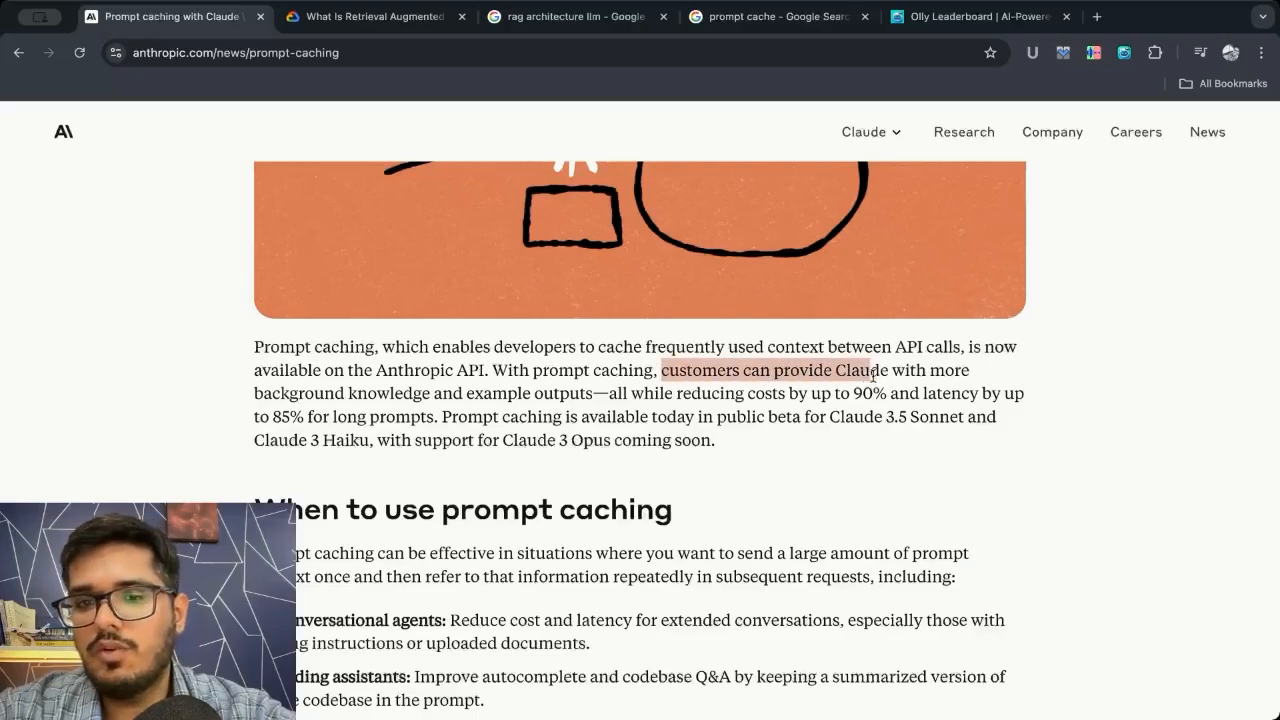
left_click_drag(868, 370, 713, 440)
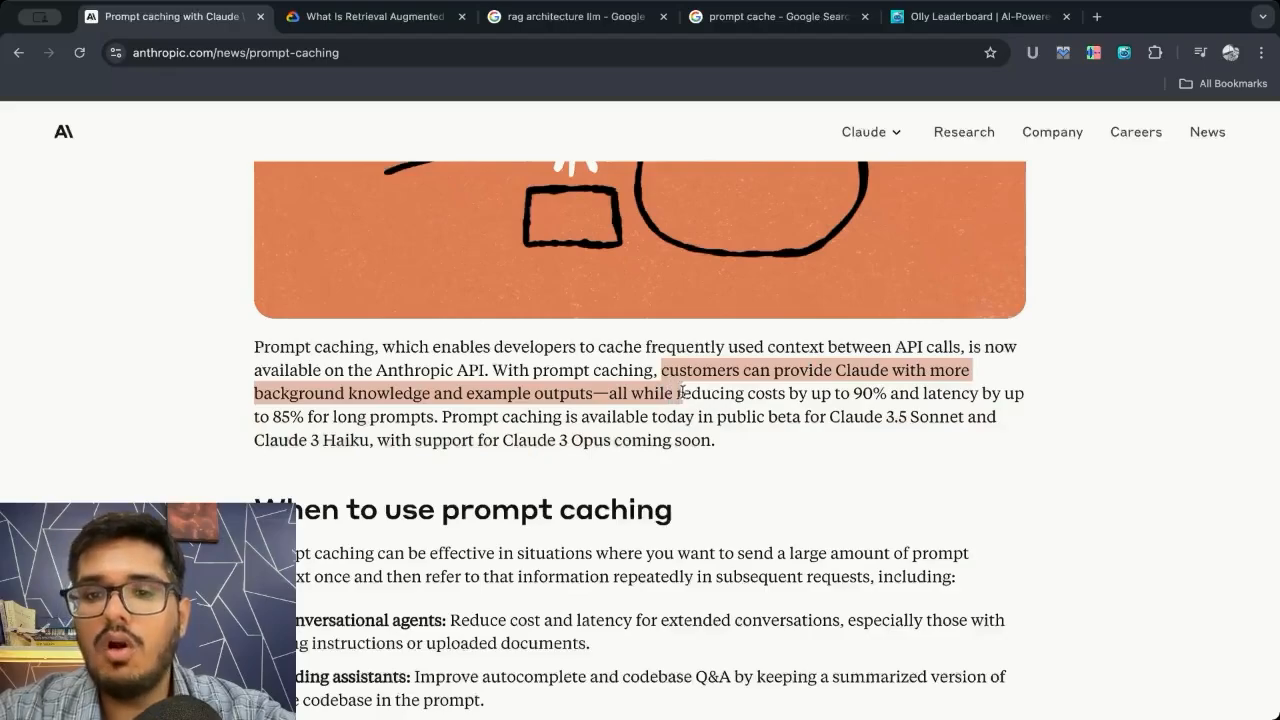
left_click_drag(680, 392, 715, 440)
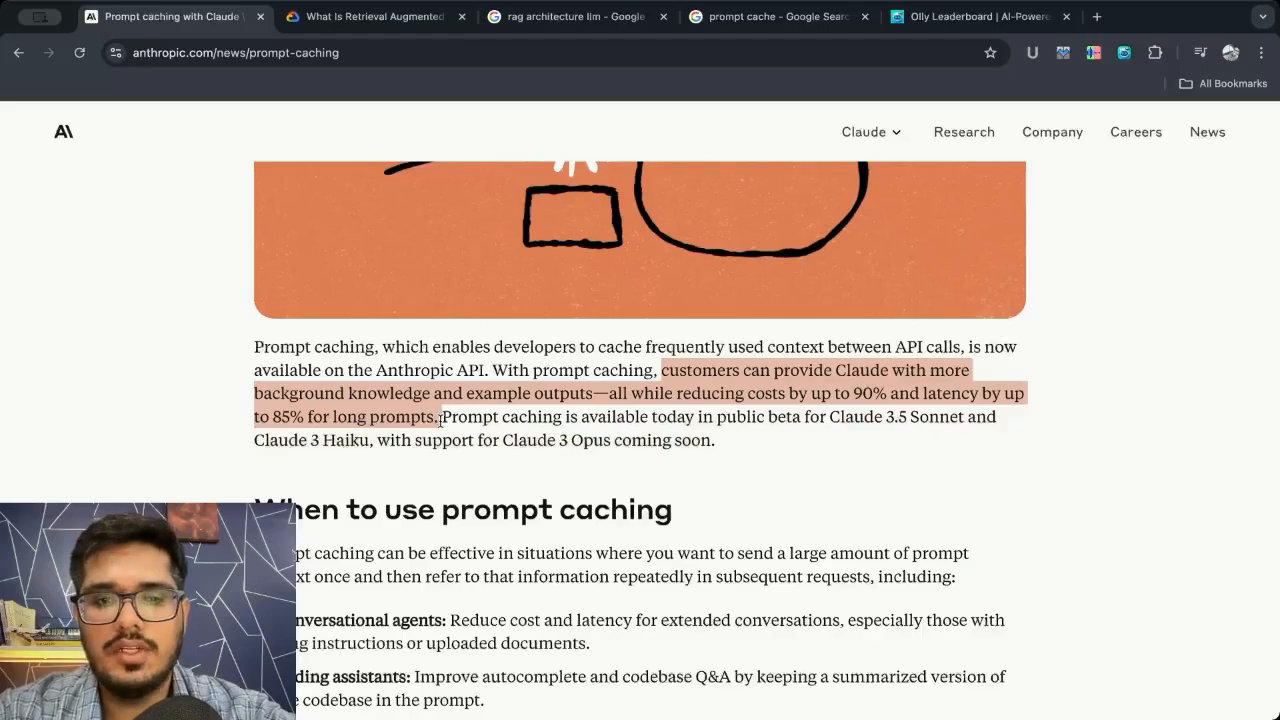
Highlight the conversational agents use case, then read on to agentic search and long-form content.
scroll("down", 3)
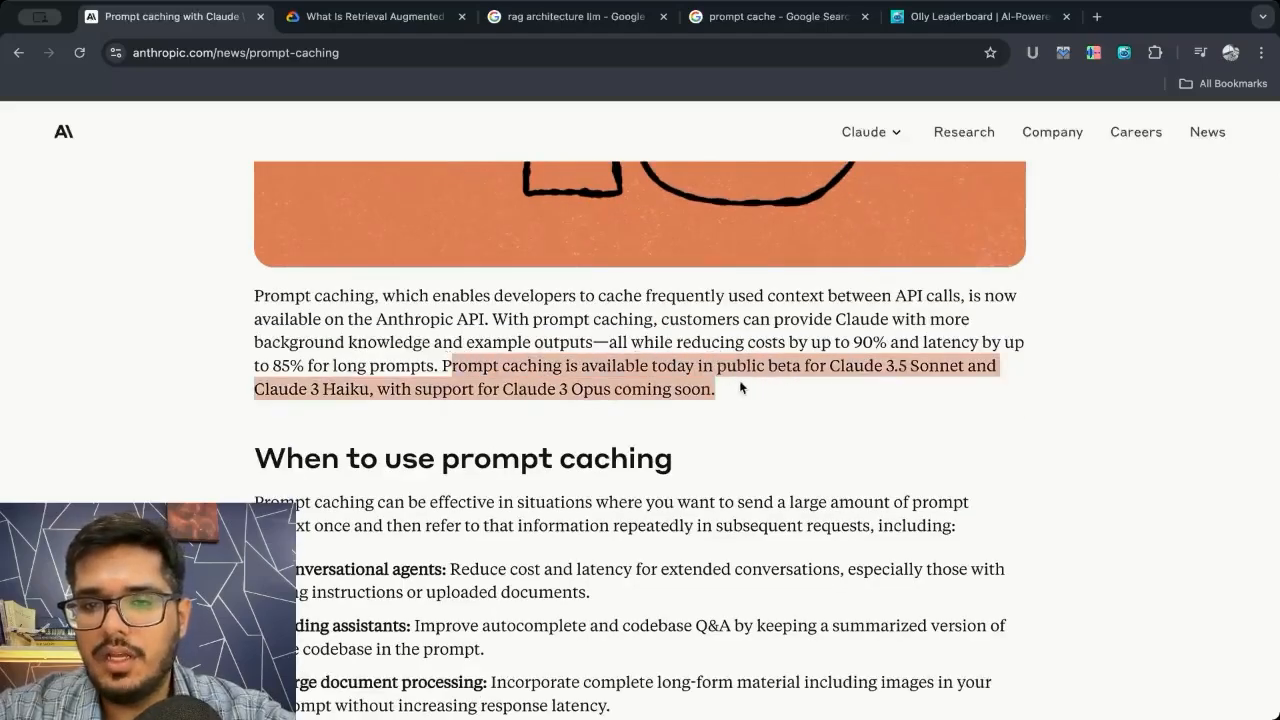
scroll("down", 3)
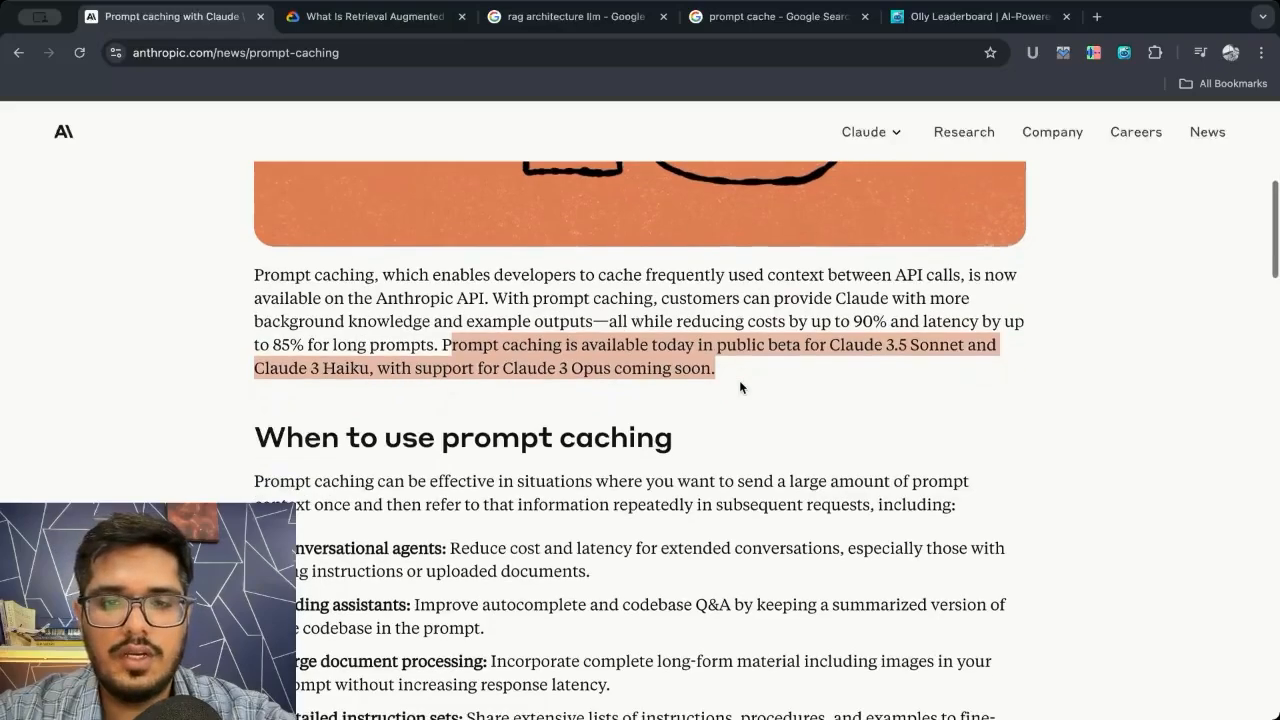
scroll("down", 3)
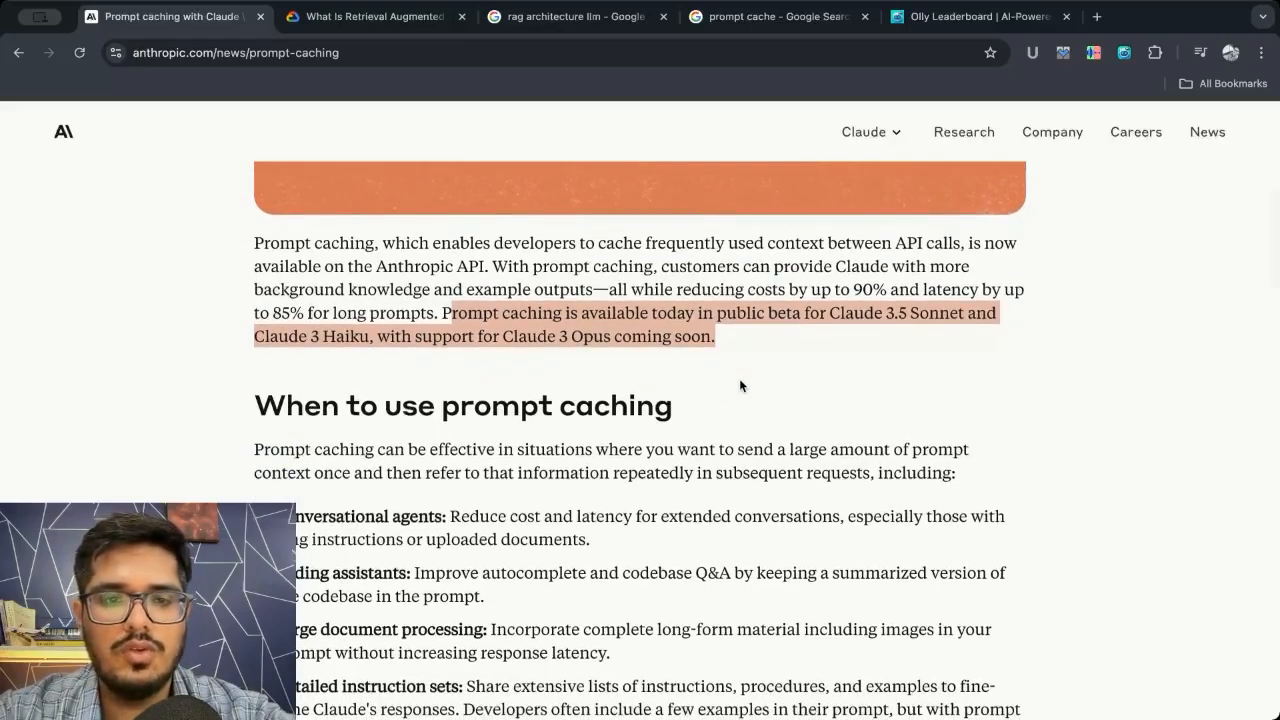
scroll("down", 3)
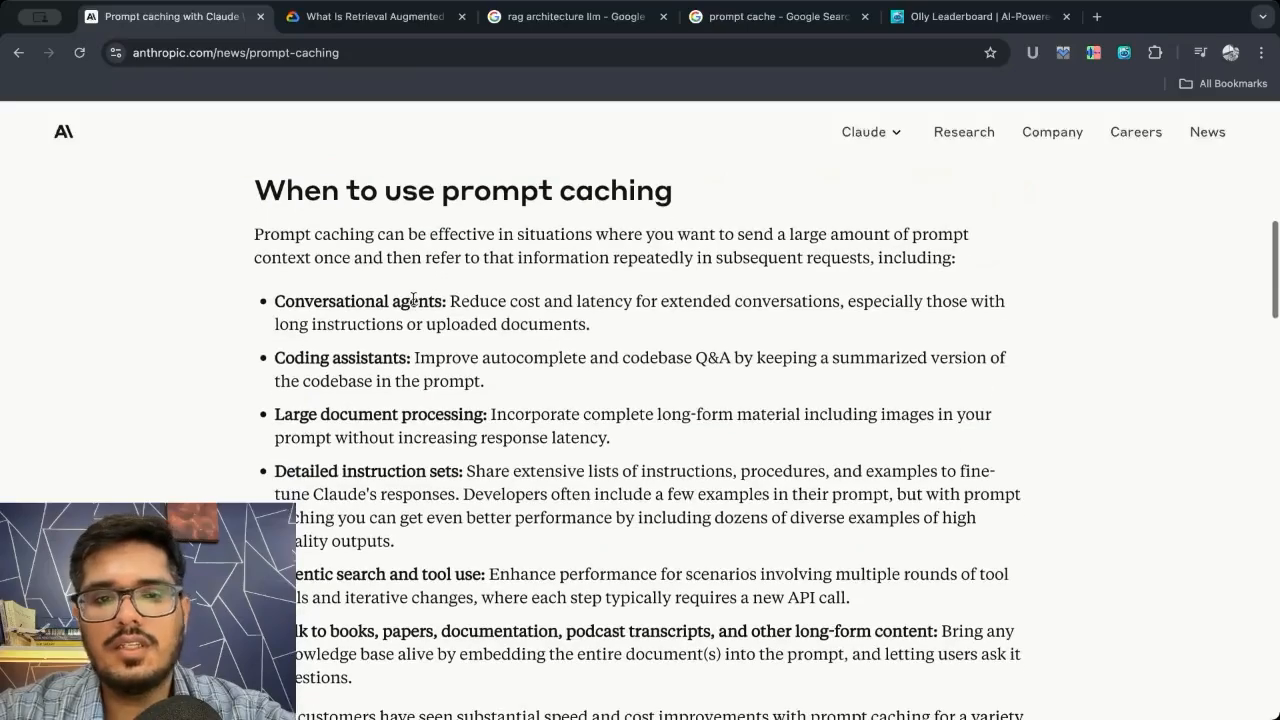
left_click_drag(275, 301, 590, 324)
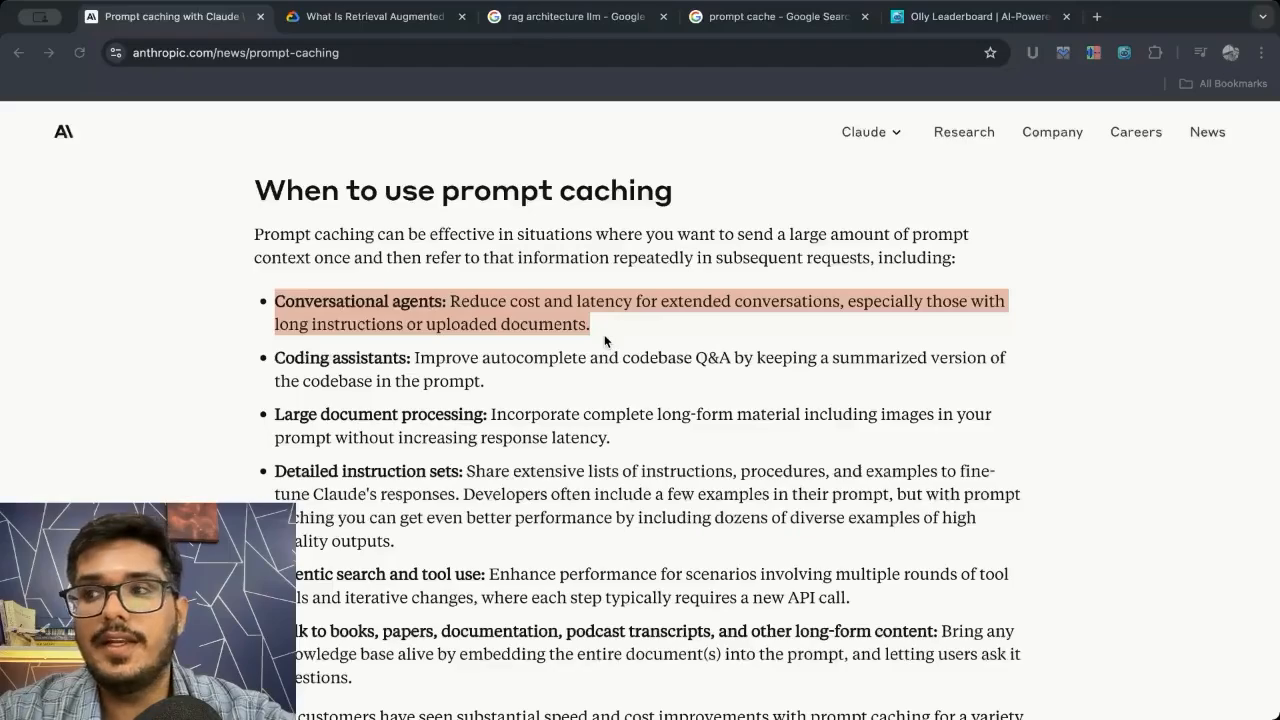
mouse_move(1259, 571)
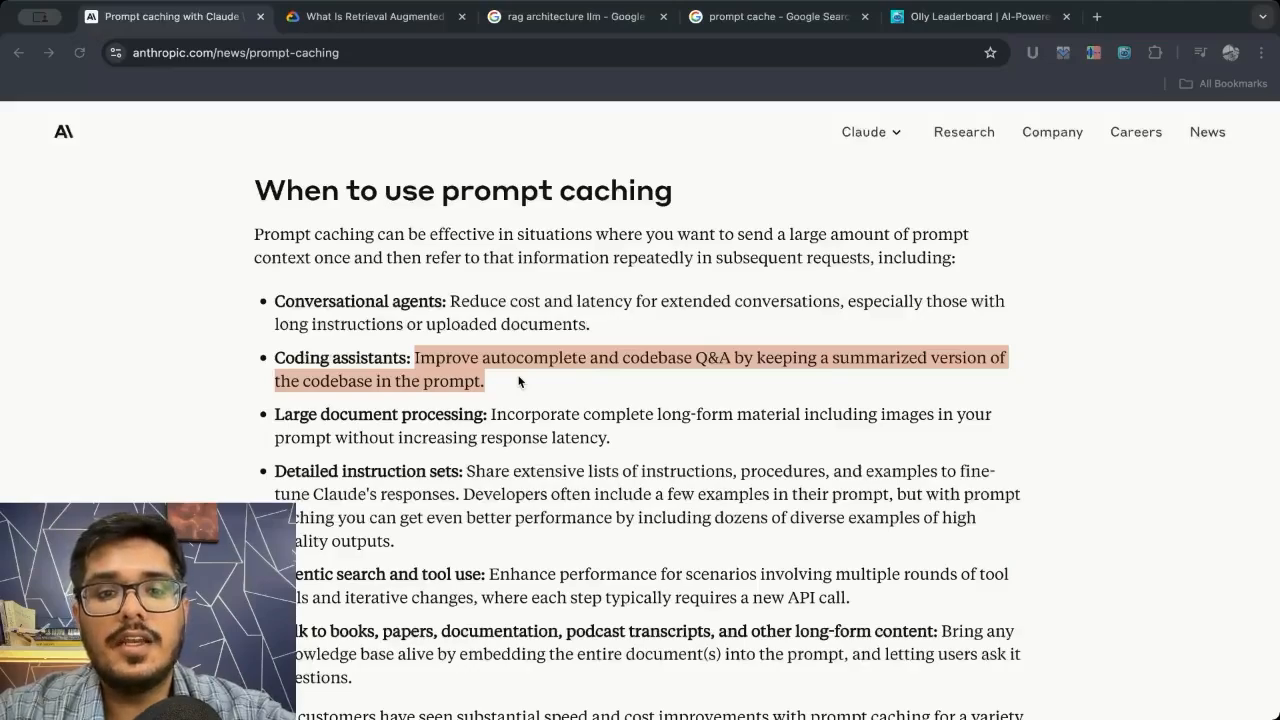
scroll("down", 3)
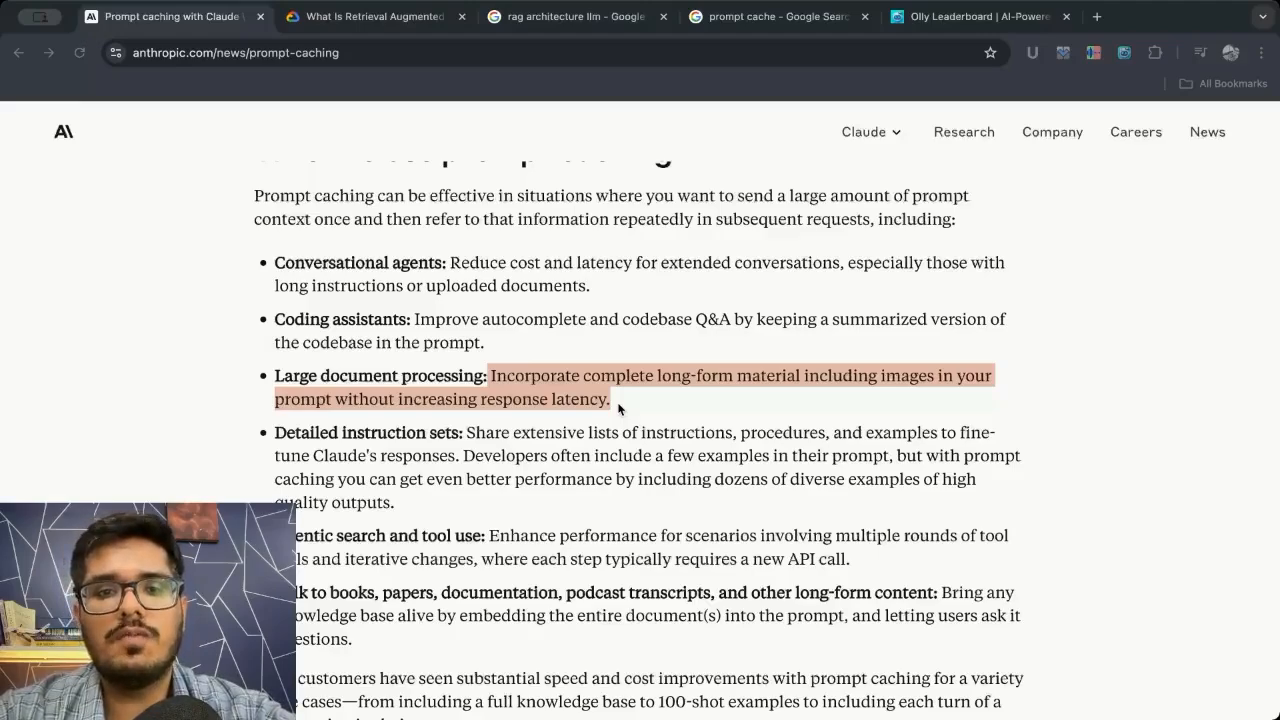
scroll("down", 3)
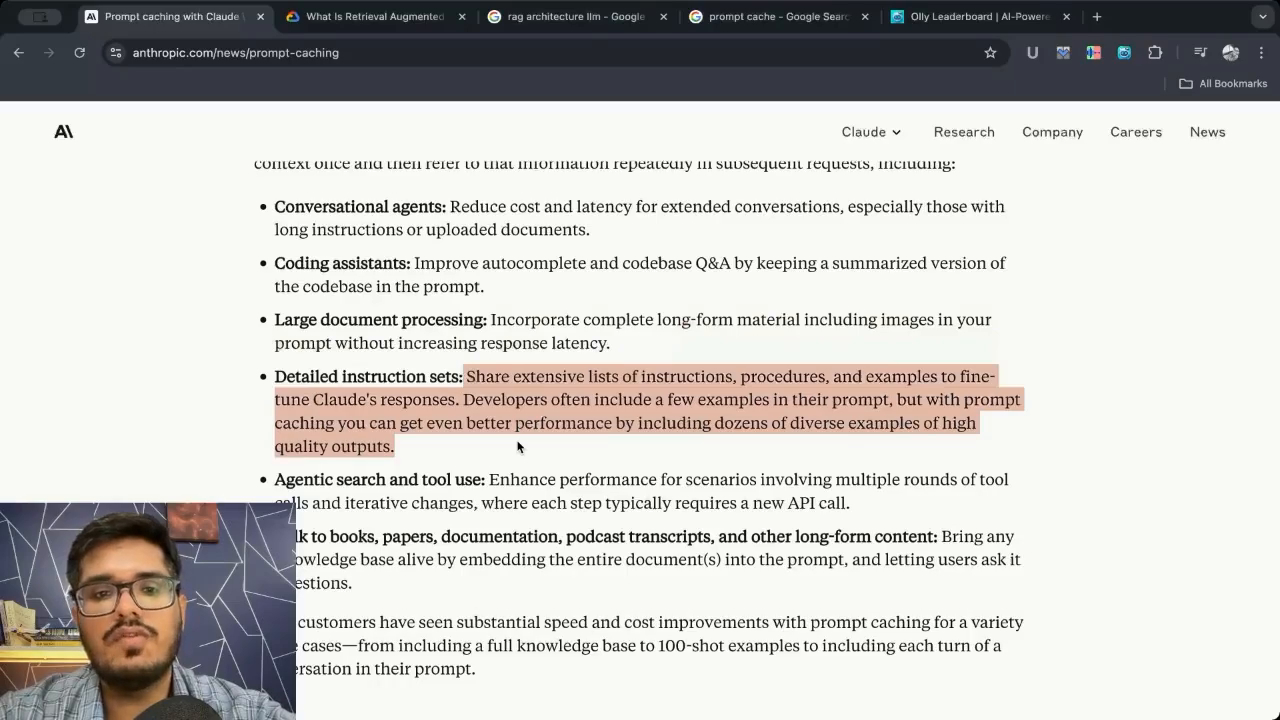
scroll("down", 3)
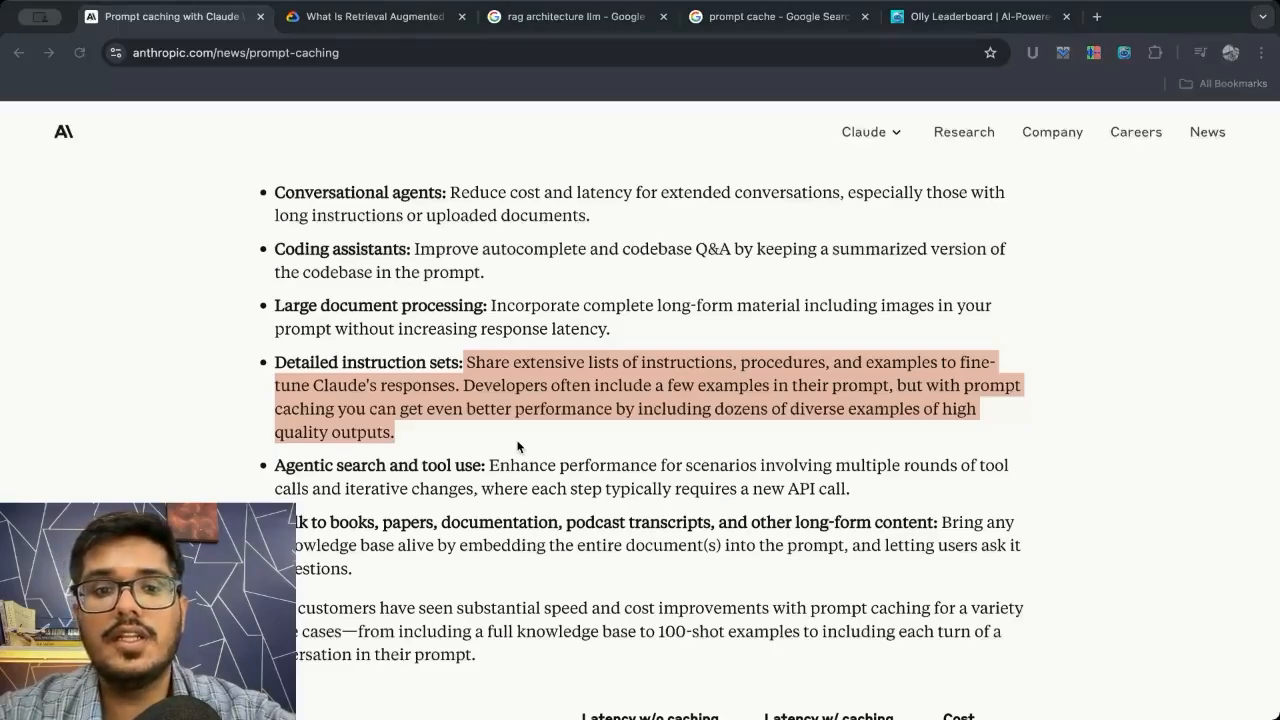
scroll("down", 3)
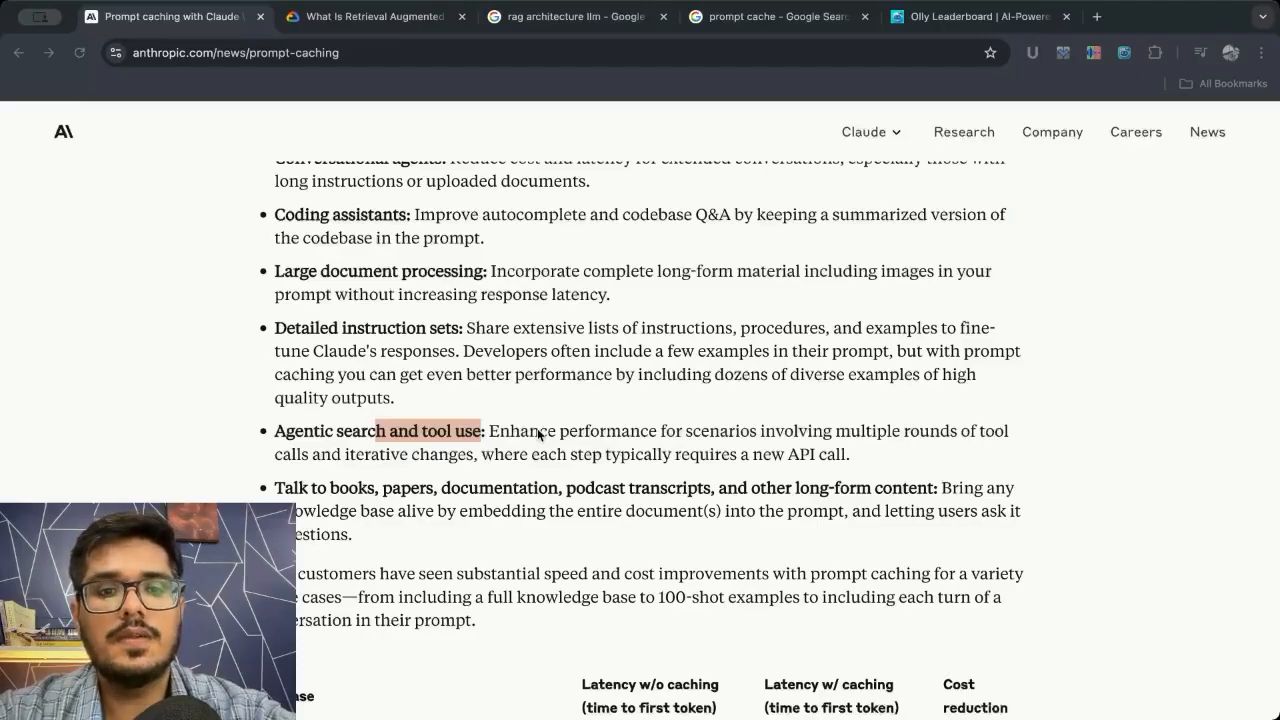
scroll("down", 3)
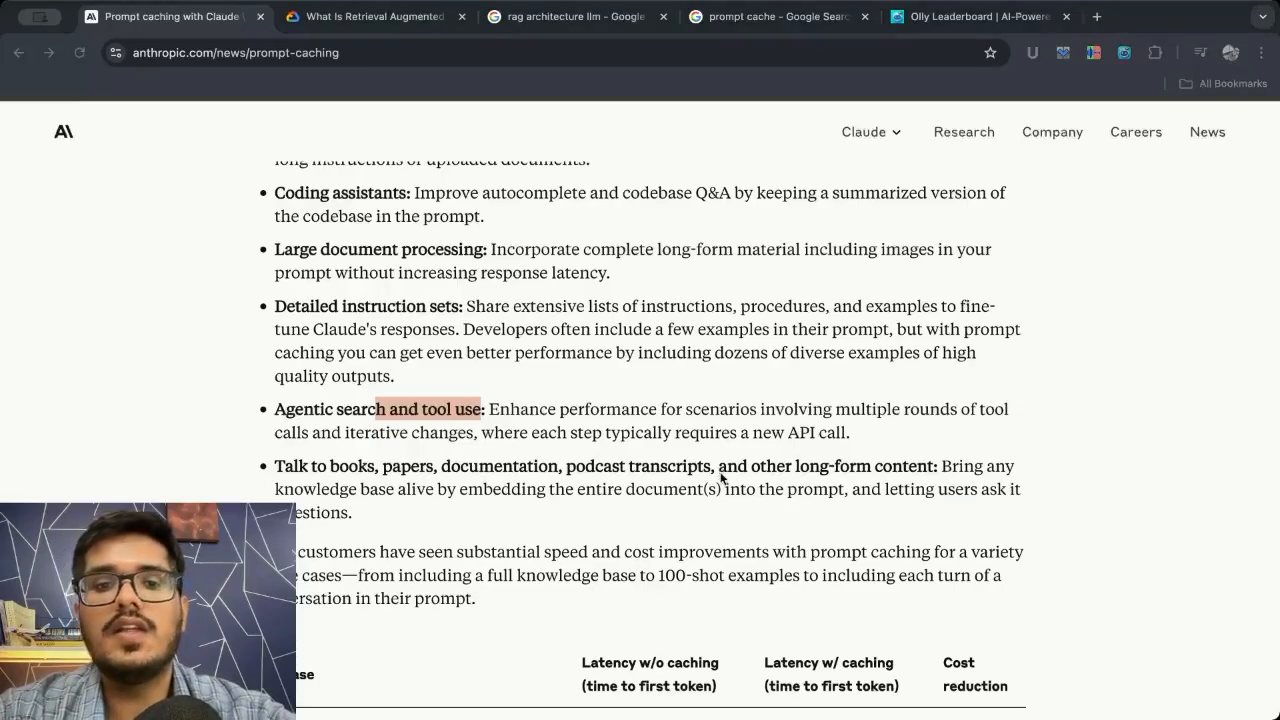
Scroll to the results table covering chat with a book, many-shot prompting and multi-turn latency.
scroll("down", 3)
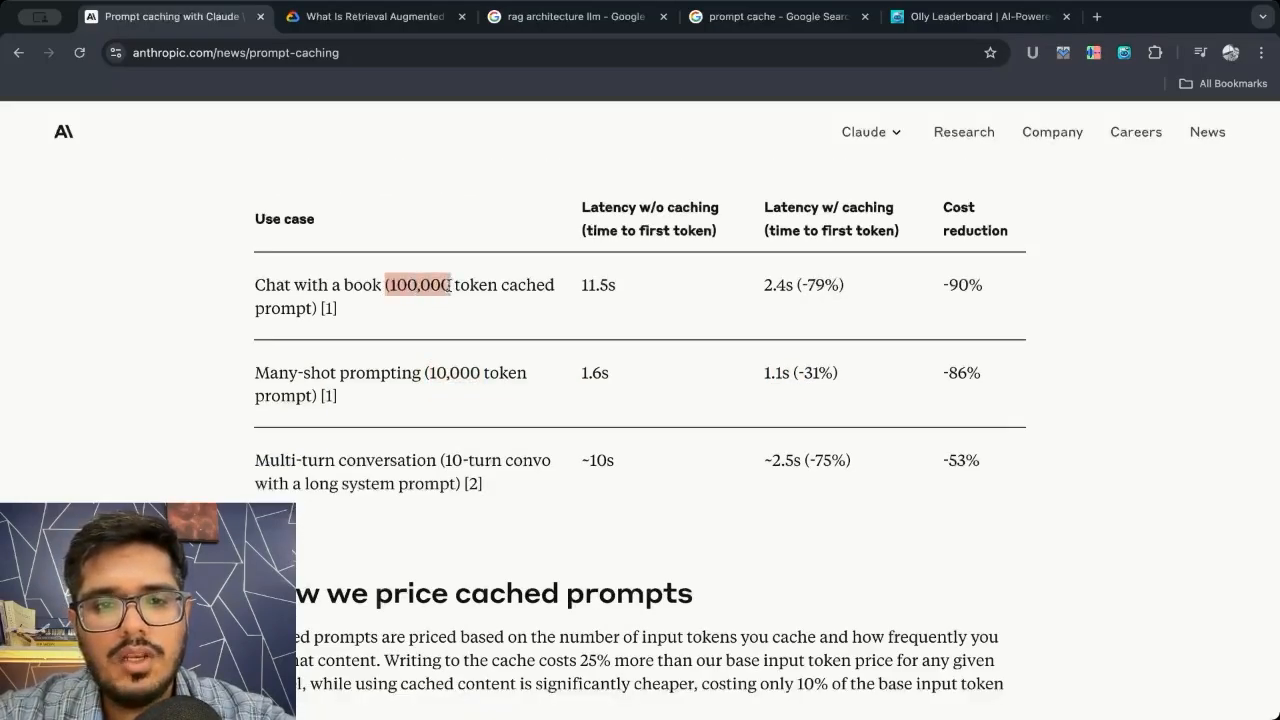
scroll("down", 3)
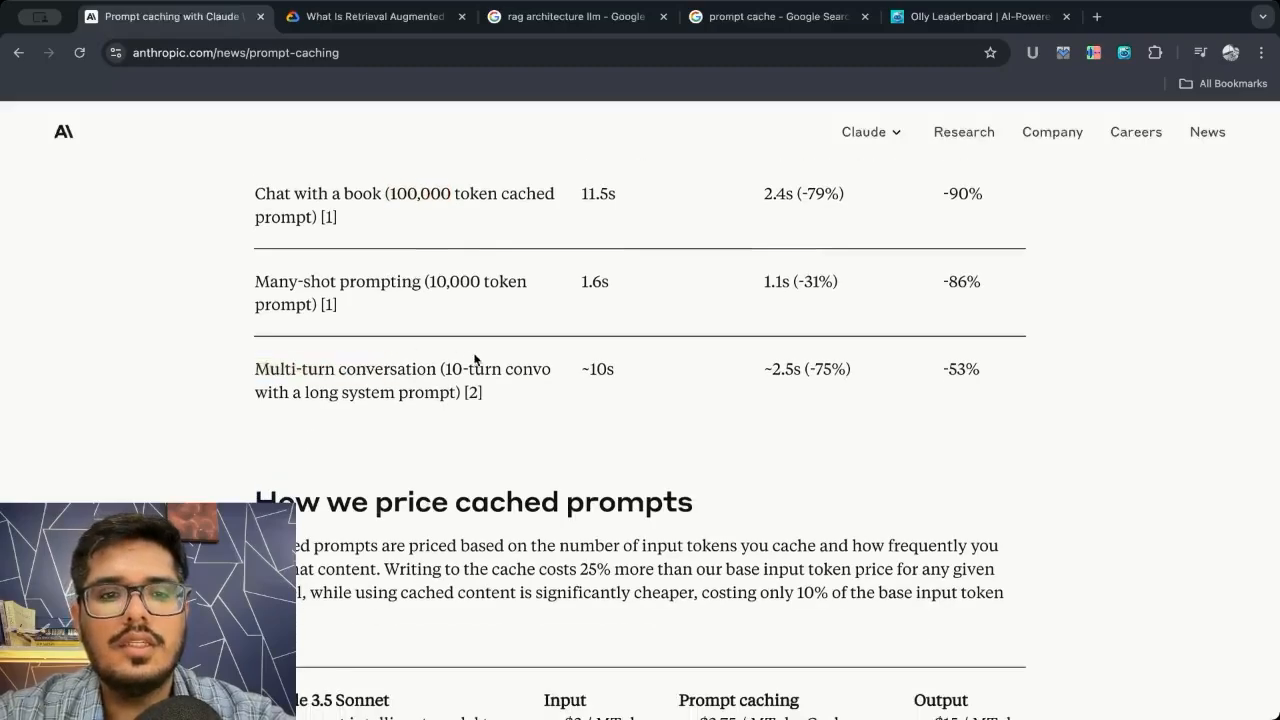
scroll("up", 3)
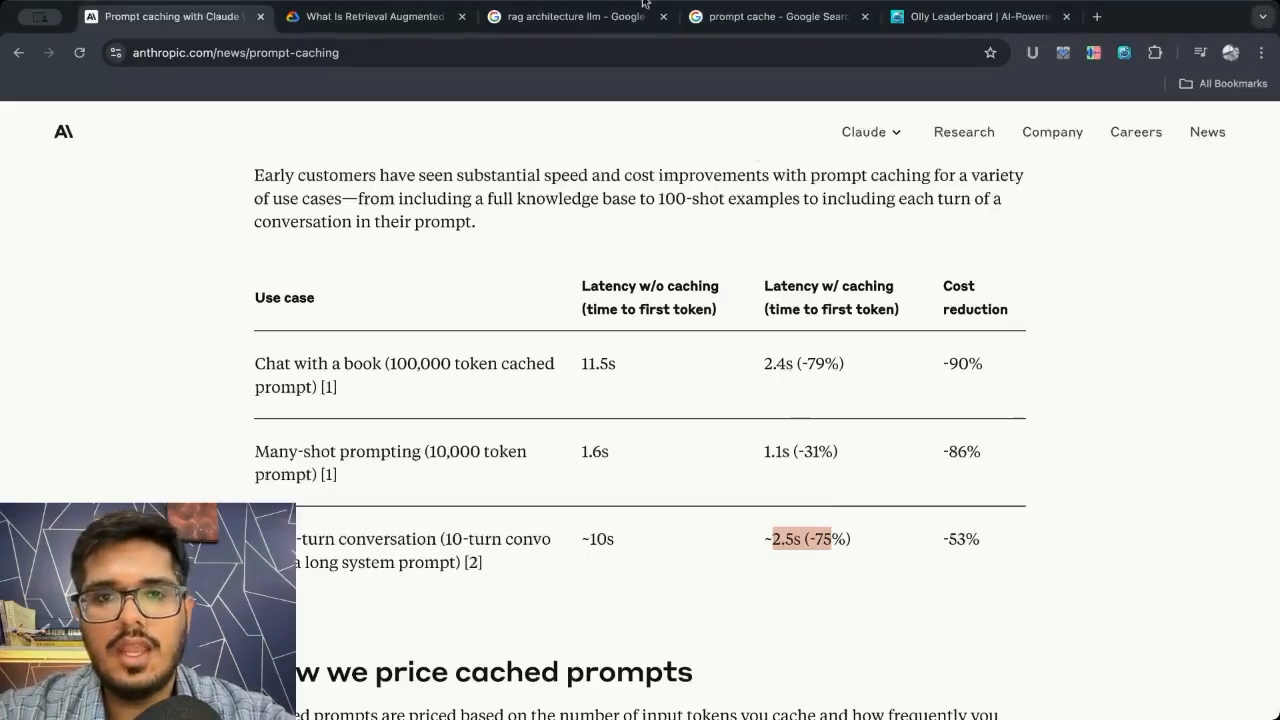
Return to the enlarged Medium RAG Architecture Model diagram in the 'rag architecture llm' images.
left_click(570, 16)
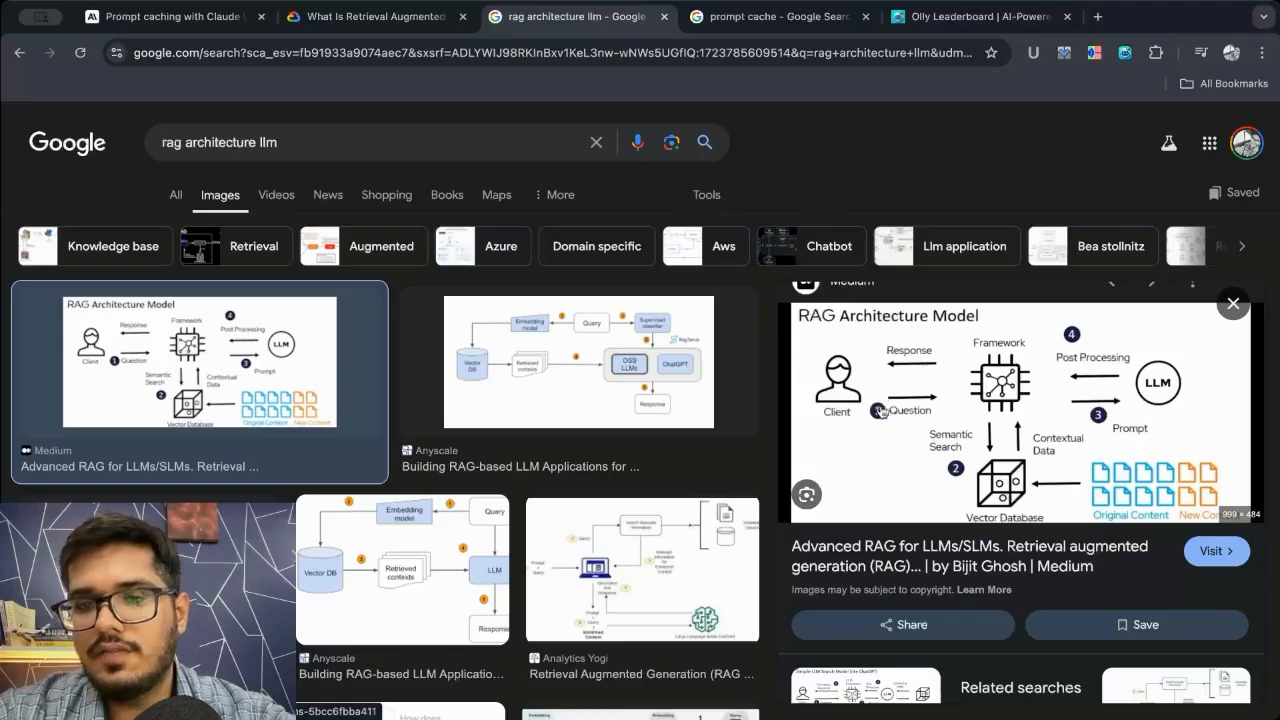
mouse_move(925, 404)
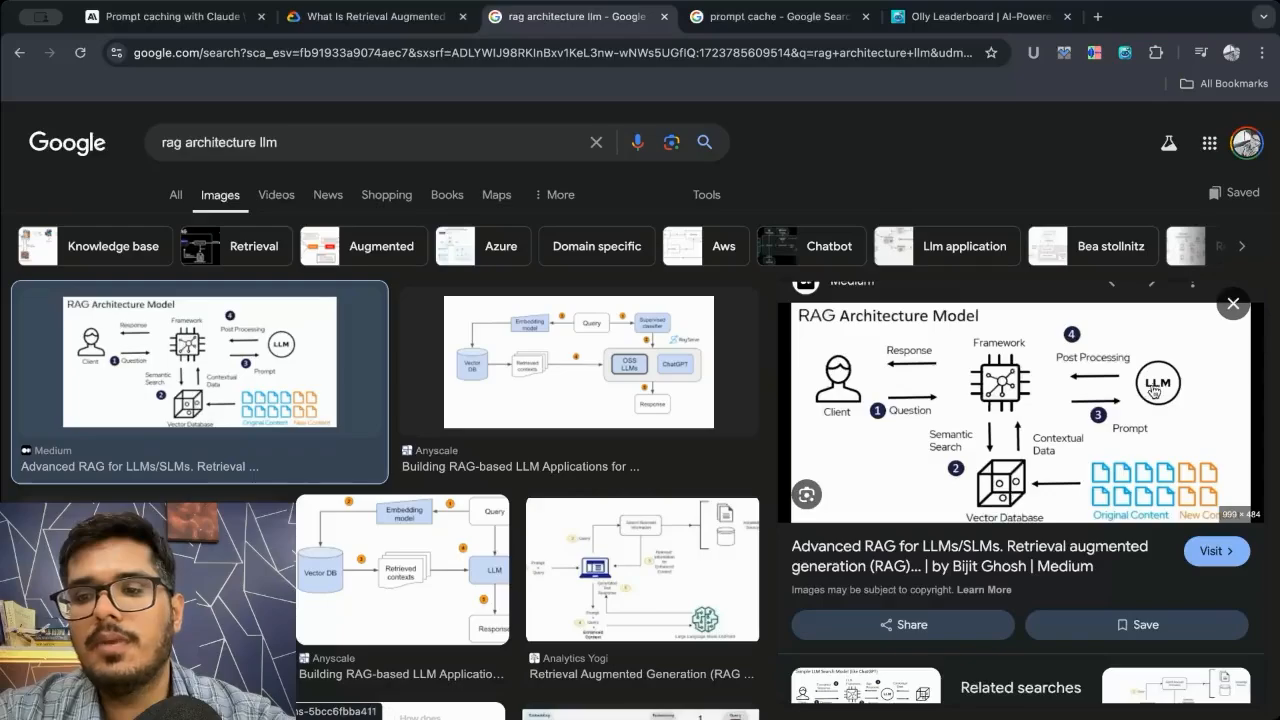
mouse_move(852, 345)
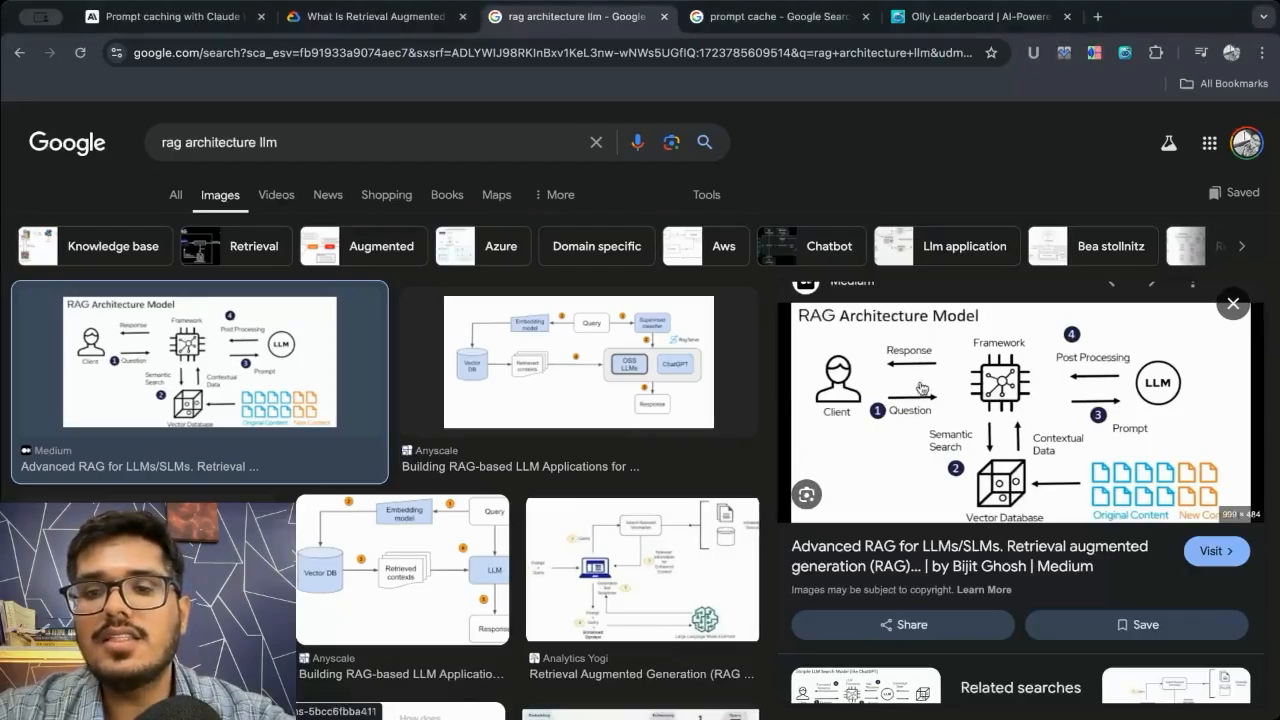
mouse_move(978, 480)
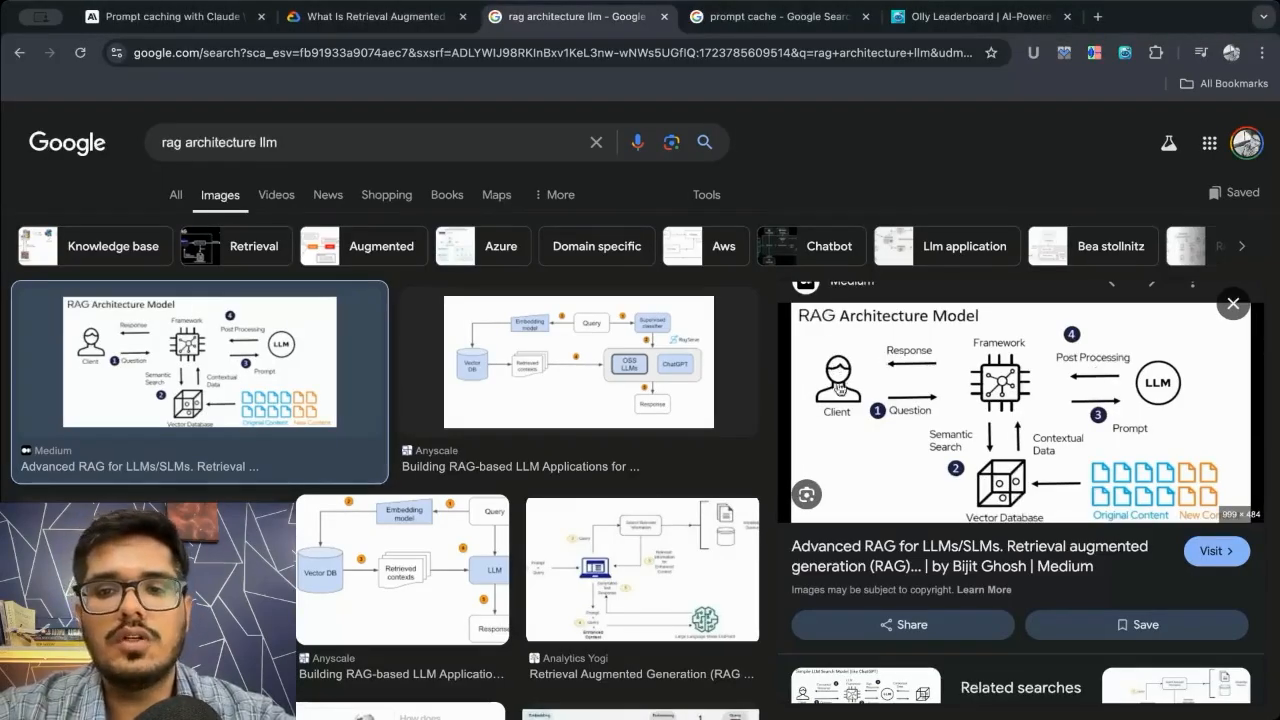
In the pricing table, highlight Claude 3.5 Sonnet's $3.75 cache write and $0.30/MTok cache read.
left_click(170, 16)
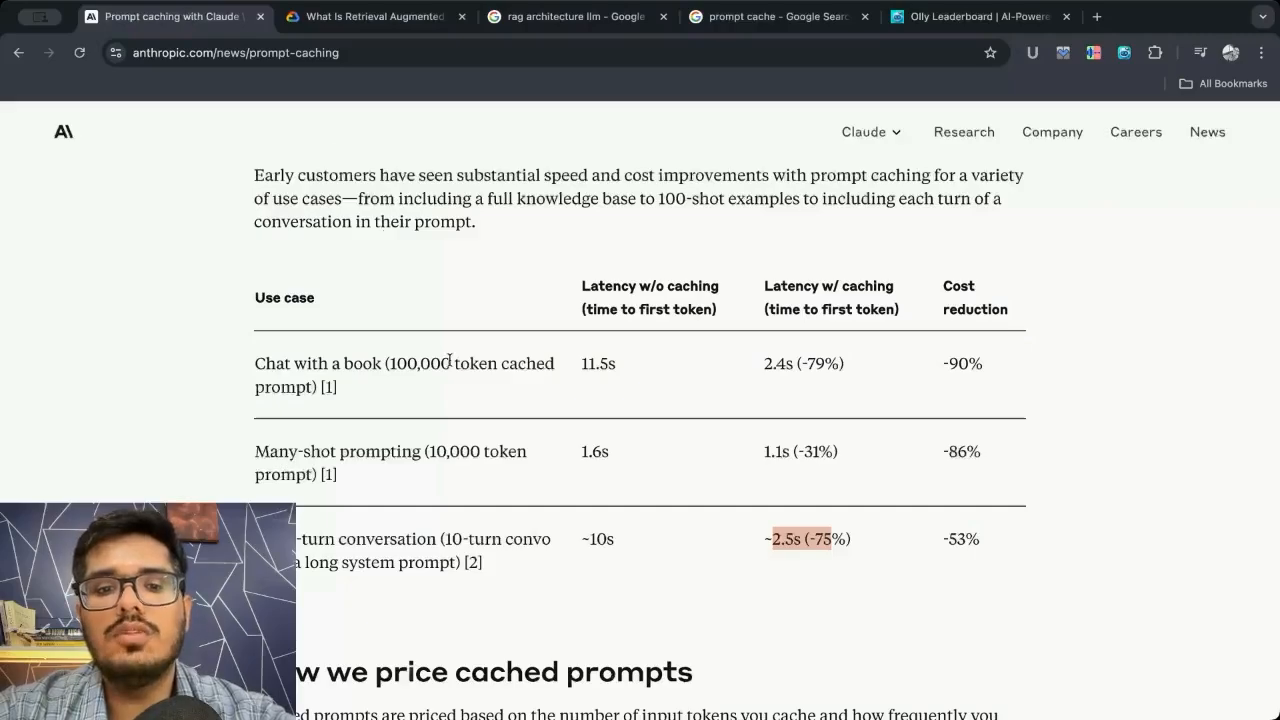
scroll("down", 3)
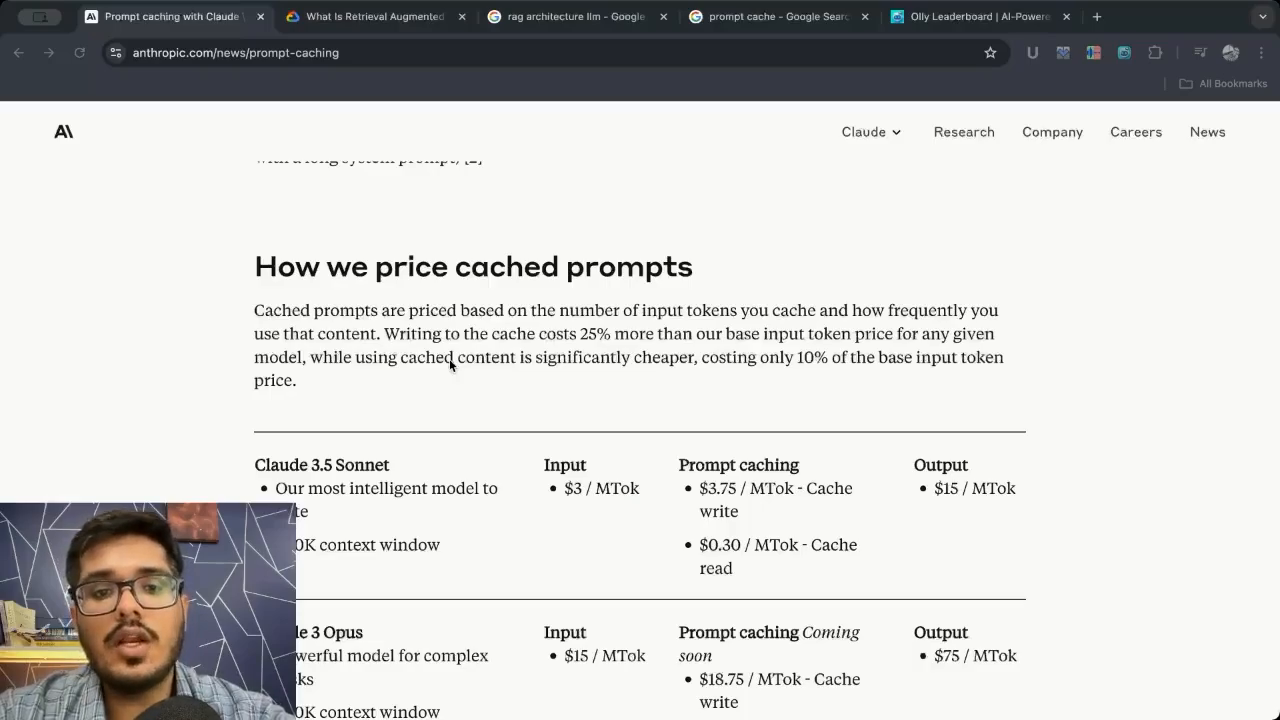
scroll("down", 3)
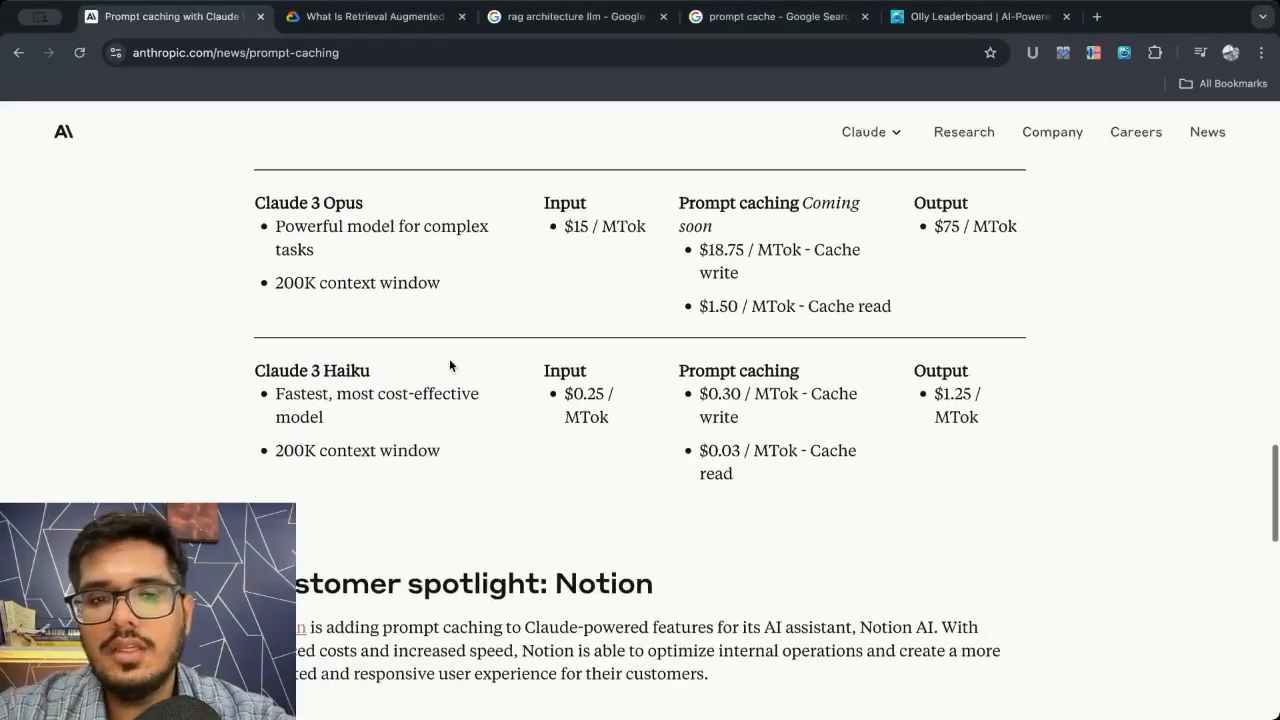
scroll("up", 3)
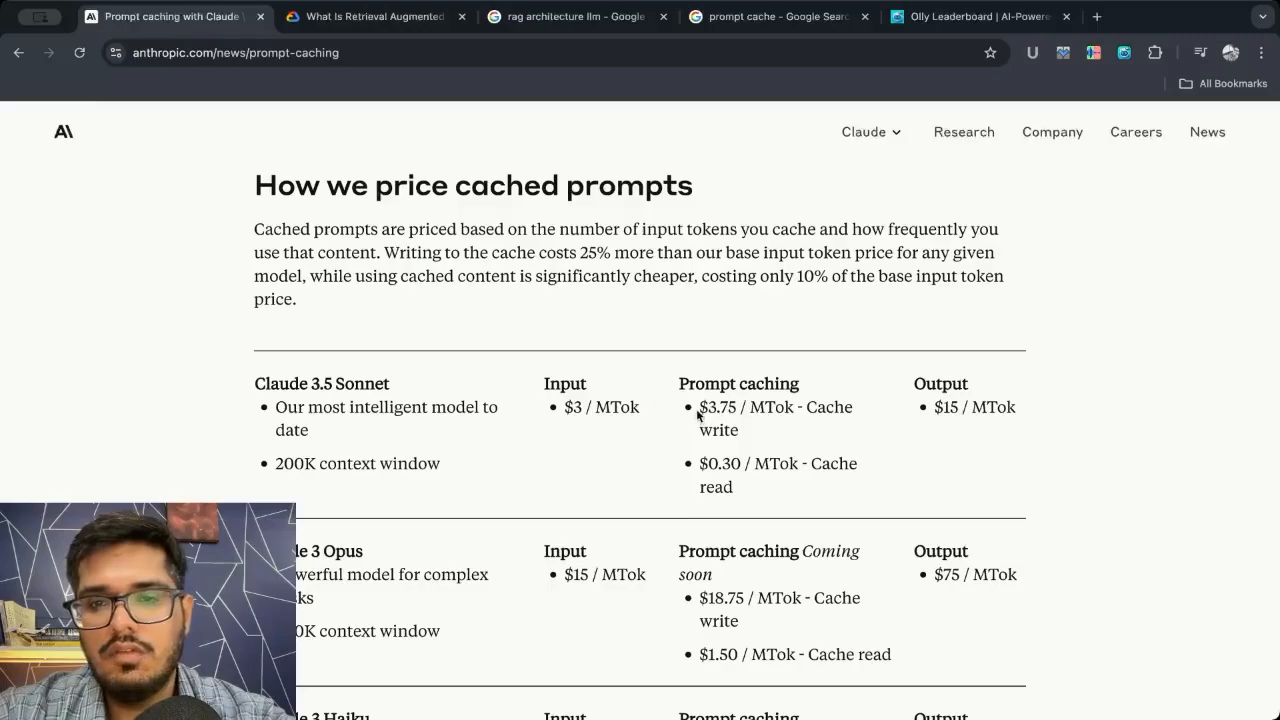
double_click(713, 407)
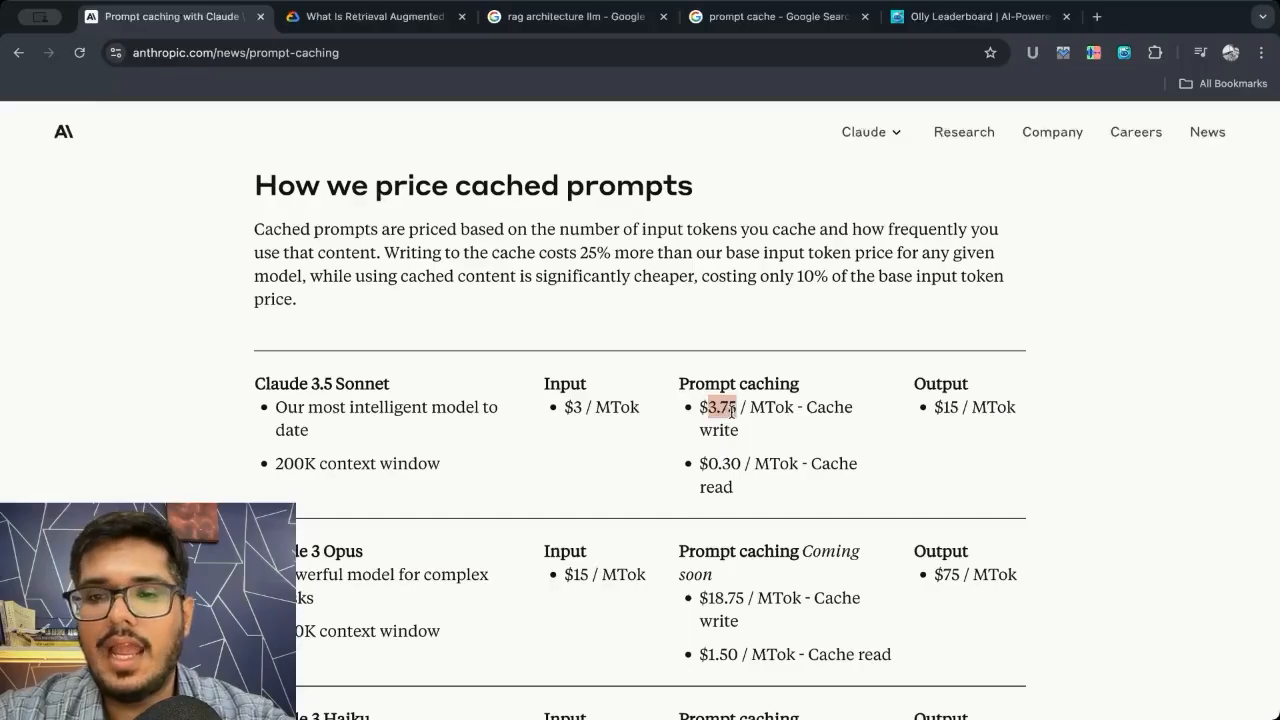
scroll("down", 3)
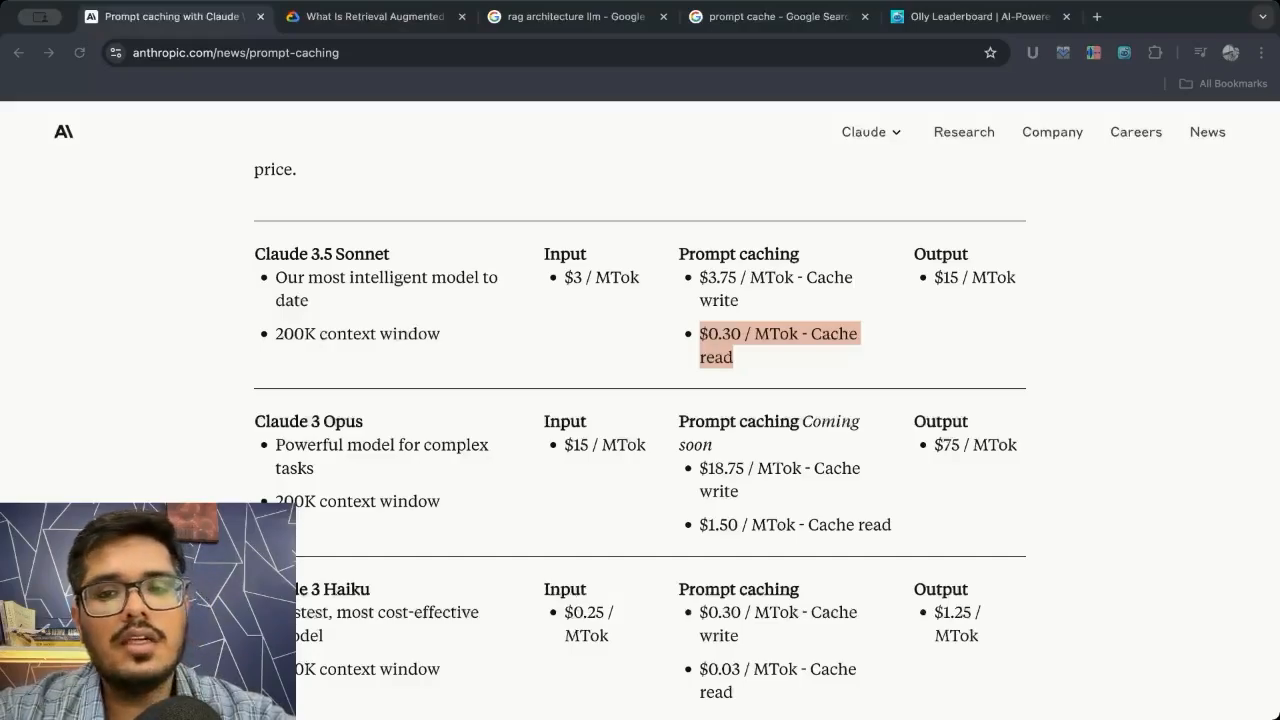
mouse_move(54, 482)
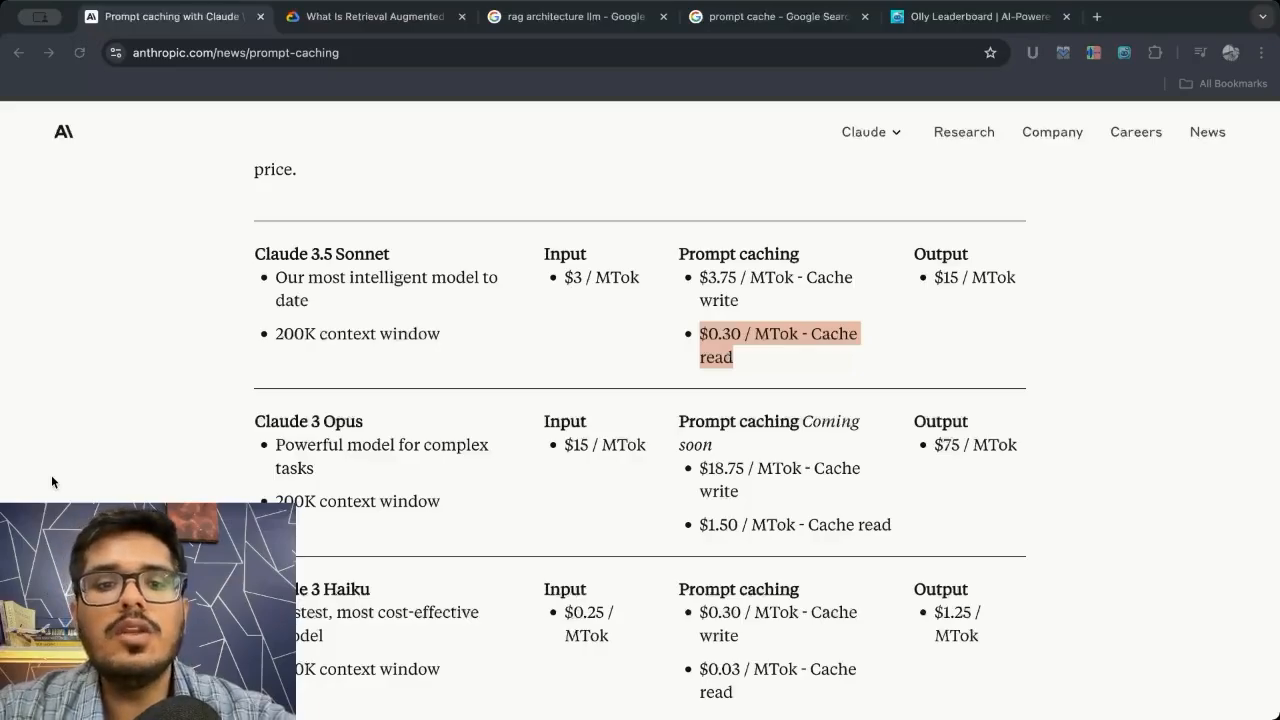
mouse_move(354, 276)
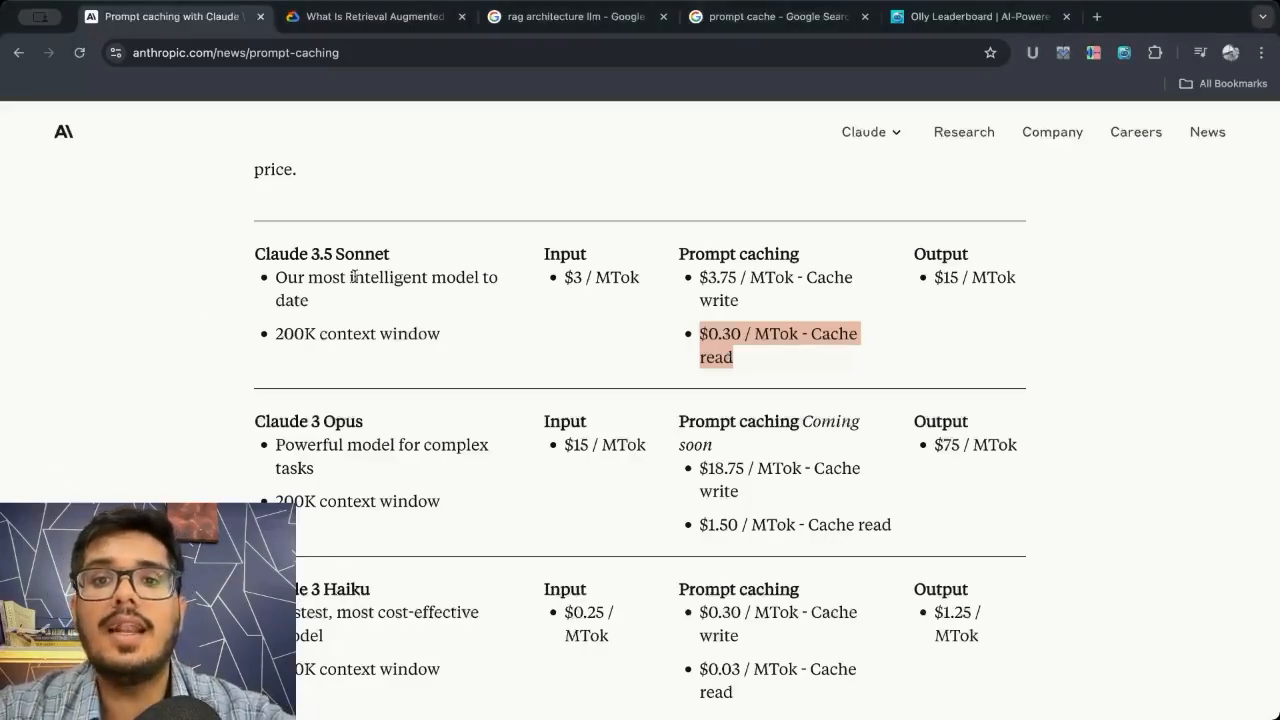
Highlight the Notion customer spotlight paragraph and quote, then scroll back to the title.
left_click(570, 16)
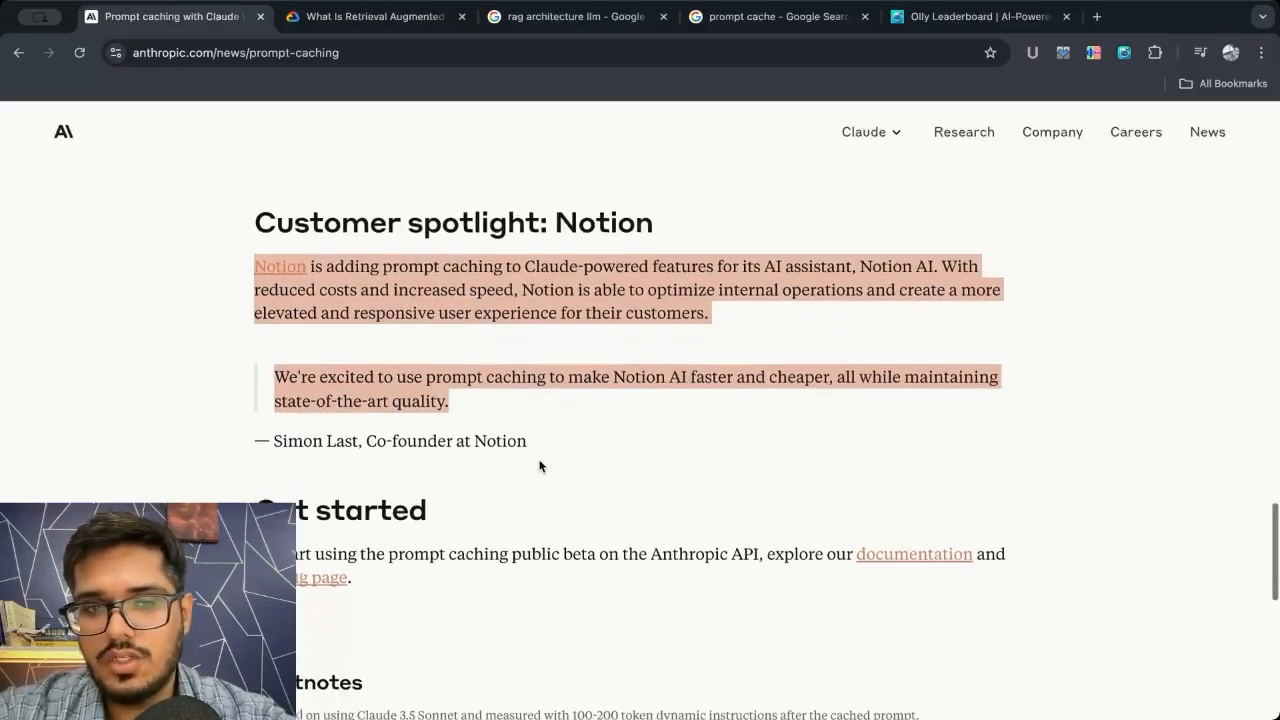
scroll("down", 3)
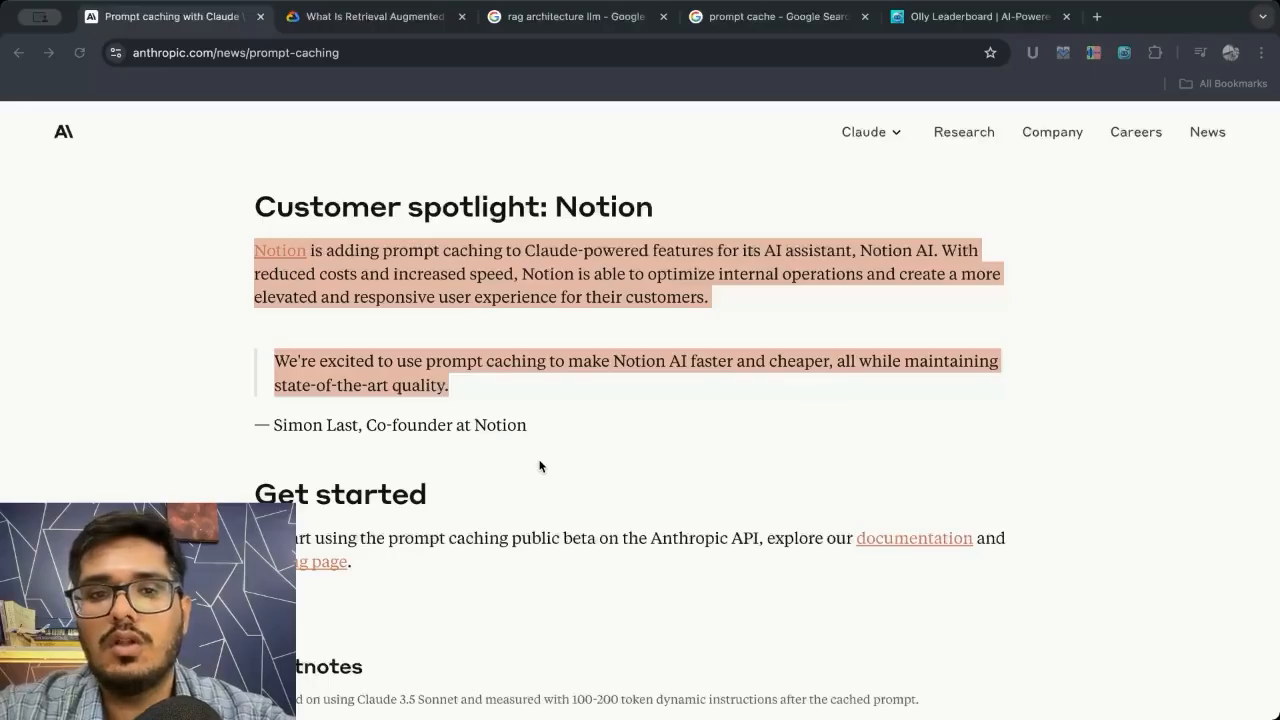
scroll("up", 3)
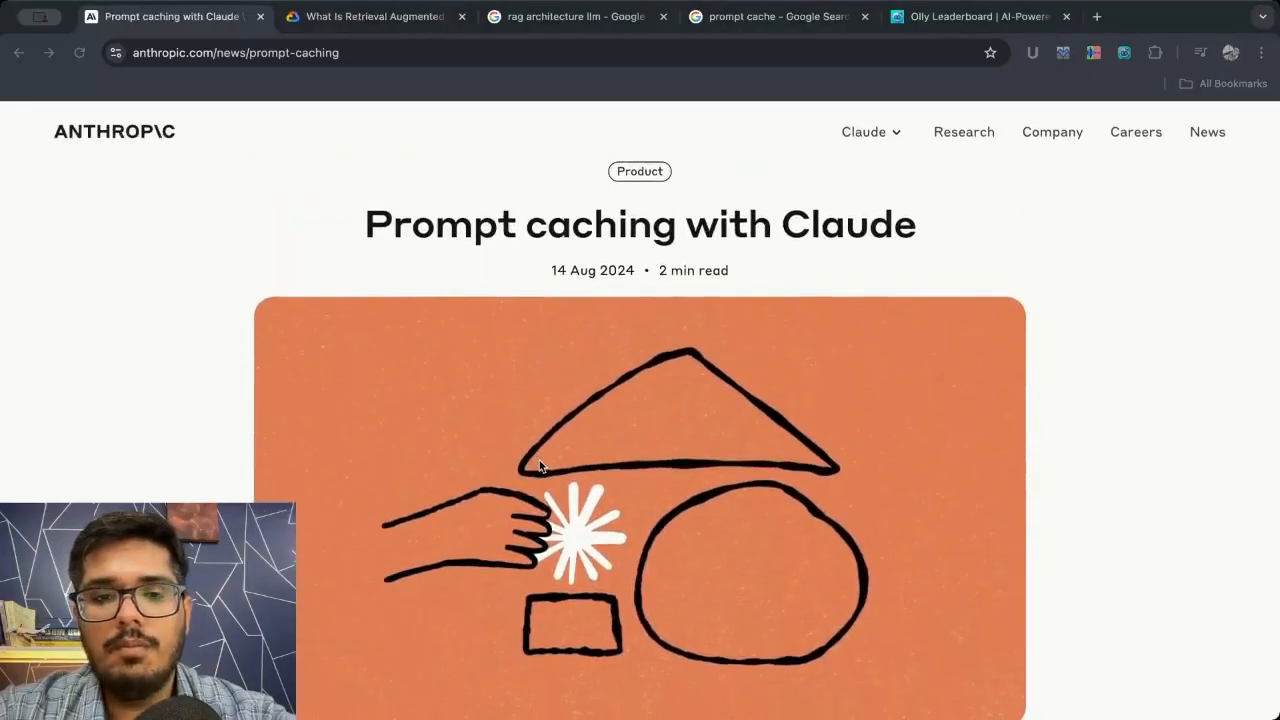